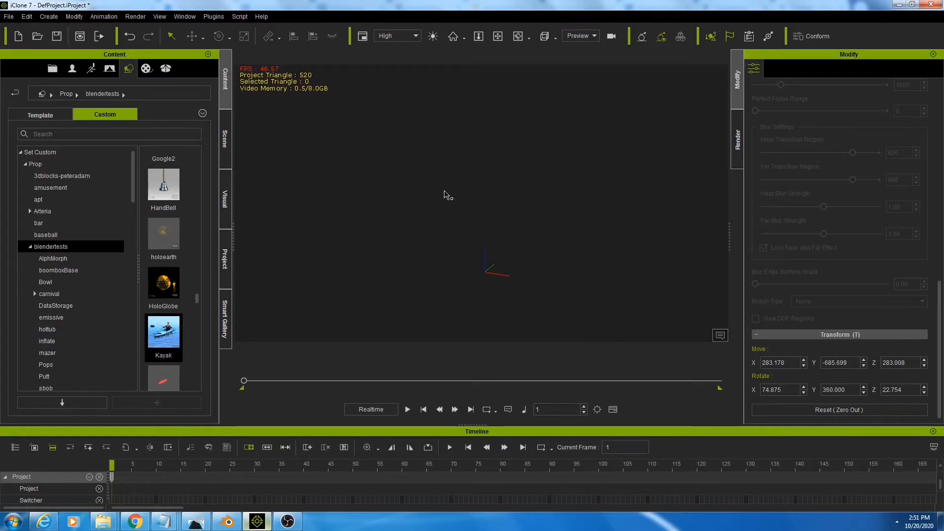
pyautogui.moveTo(377, 218)
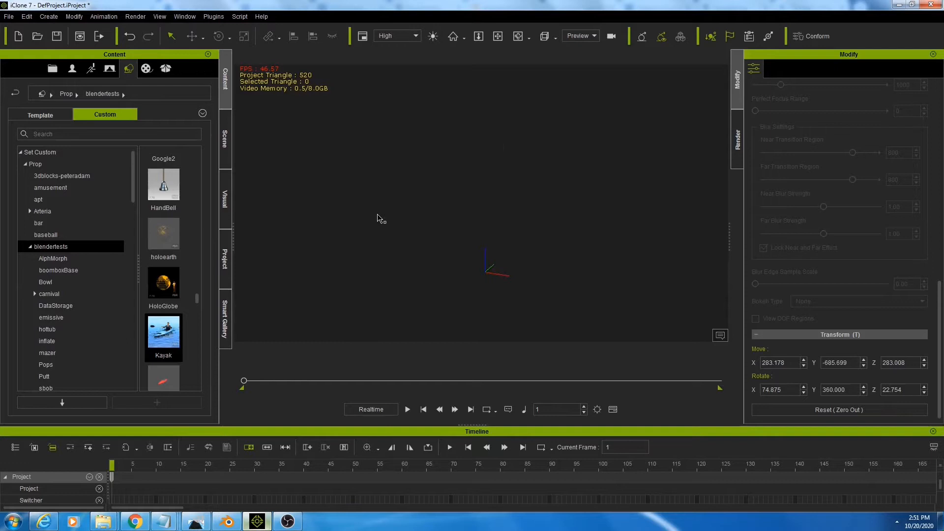
pyautogui.moveTo(378, 217)
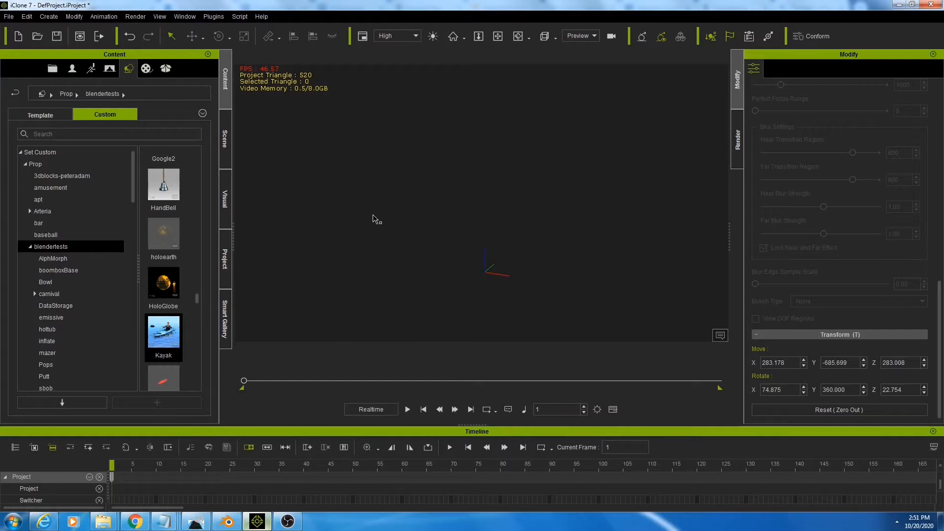
pyautogui.moveTo(365, 238)
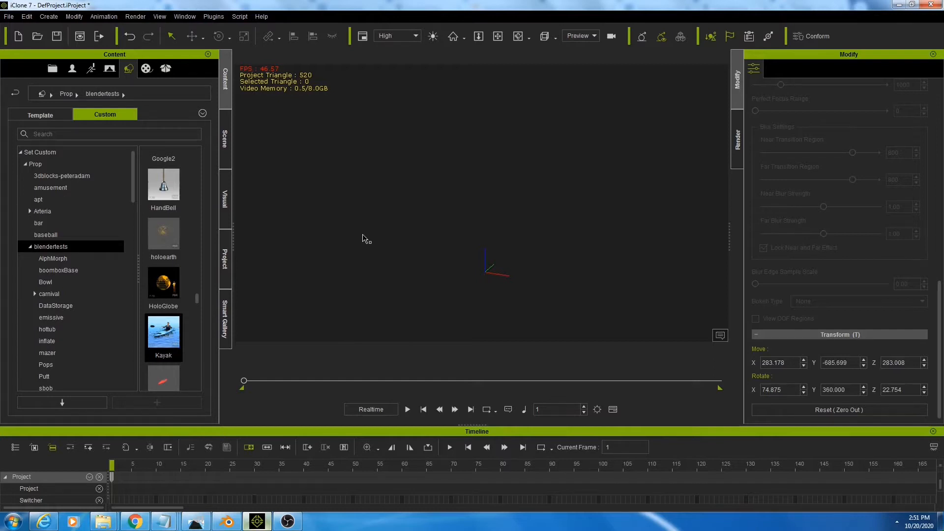
pyautogui.moveTo(348, 222)
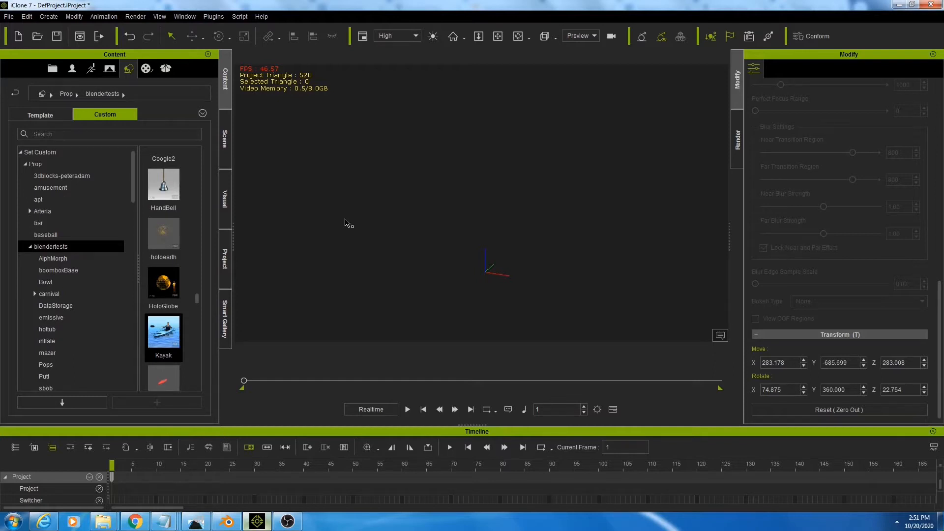
# - Add the blue Kayak prop and inspect its seat, oar hand-target and interior parts
pyautogui.doubleClick(164, 330)
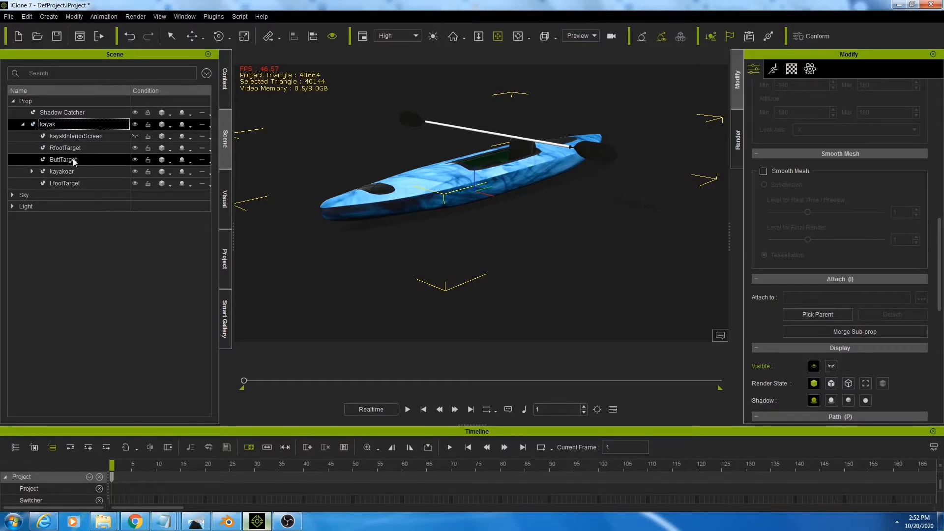
pyautogui.click(77, 136)
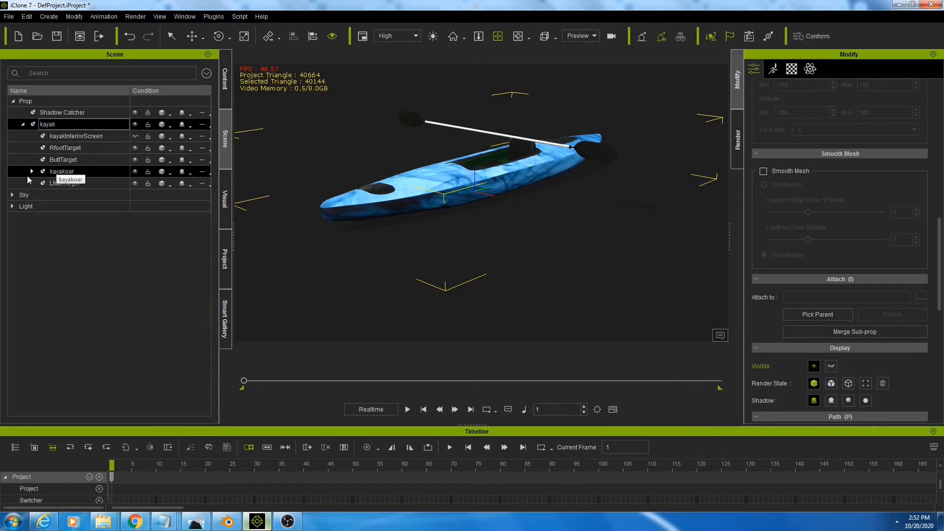
pyautogui.click(32, 171)
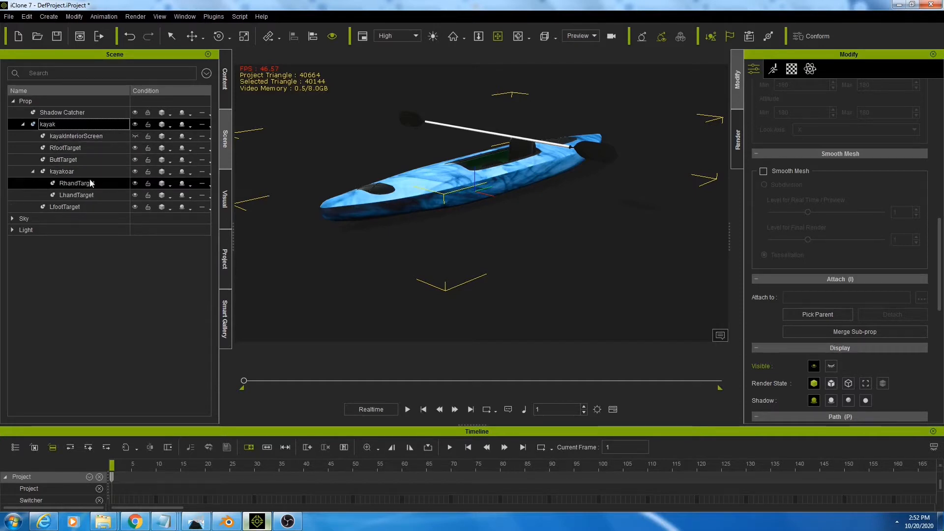
pyautogui.click(76, 194)
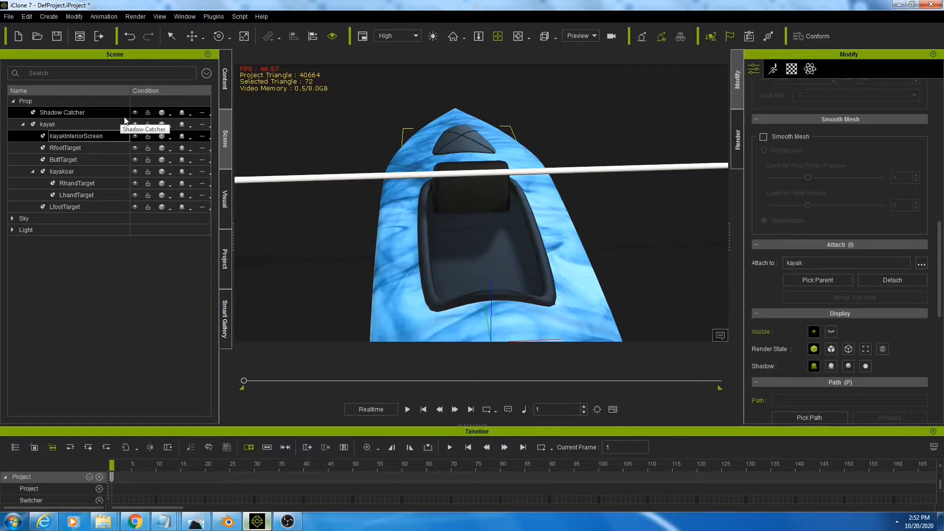
pyautogui.click(75, 135)
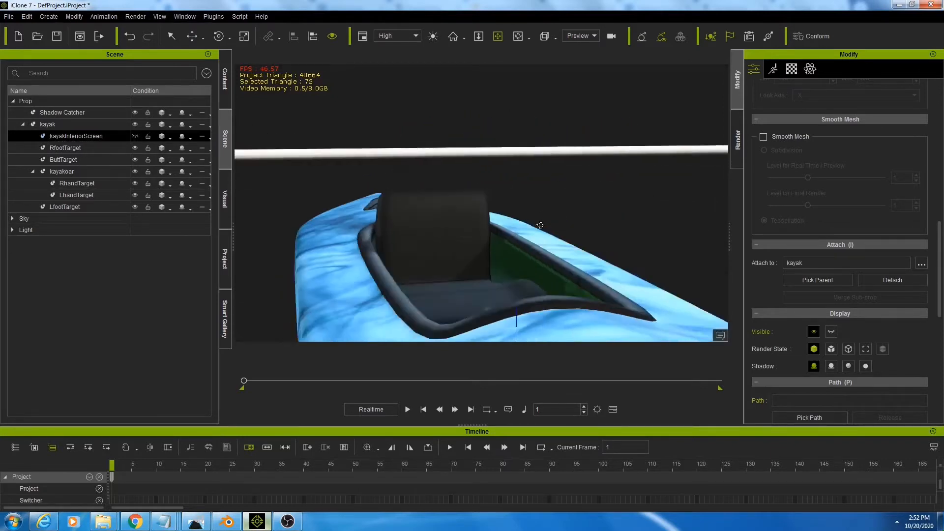
pyautogui.moveTo(539, 225); pyautogui.dragTo(498, 265)
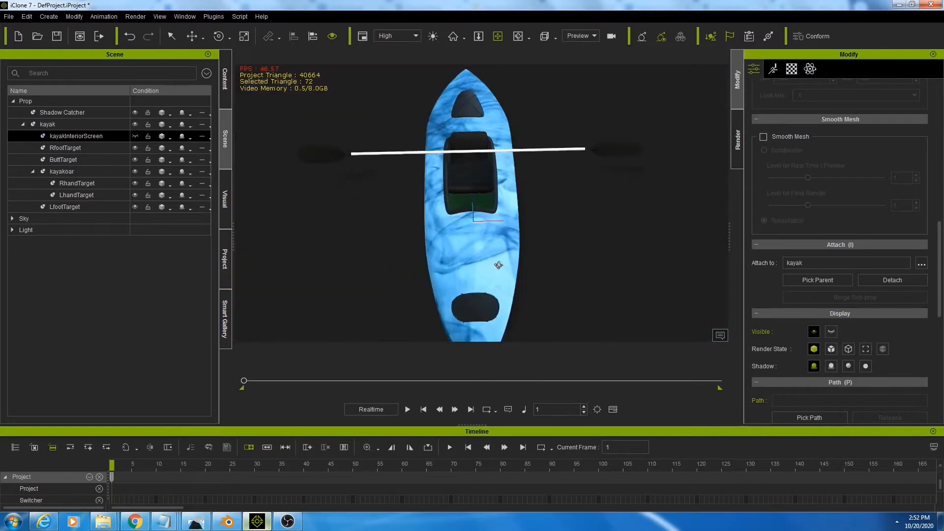
# - View Chuck in the kayak from above, list scene objects, and open the Motion tab
pyautogui.moveTo(482, 211); pyautogui.dragTo(509, 223)
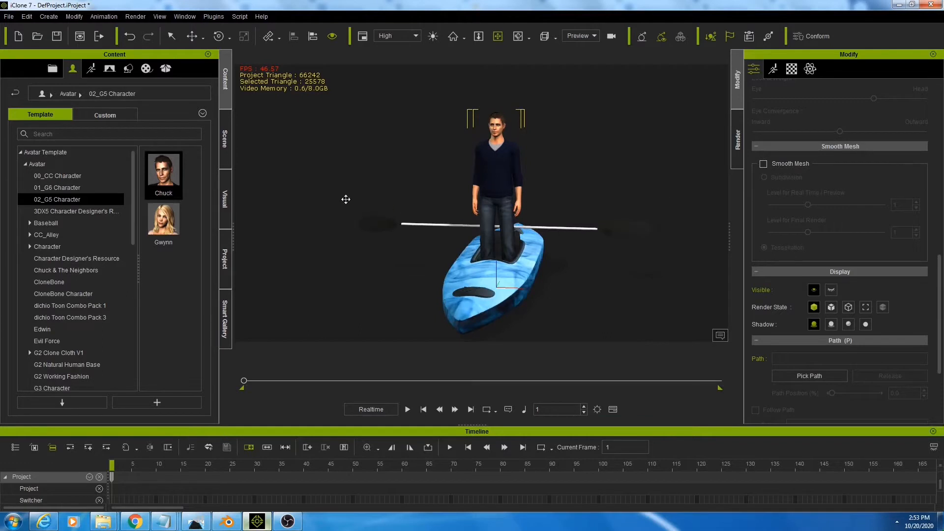
pyautogui.click(224, 136)
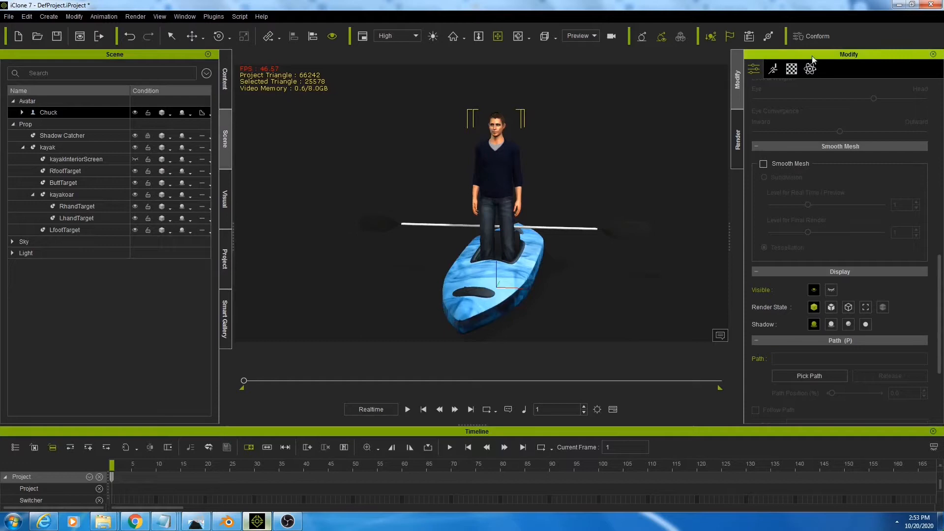
pyautogui.click(772, 69)
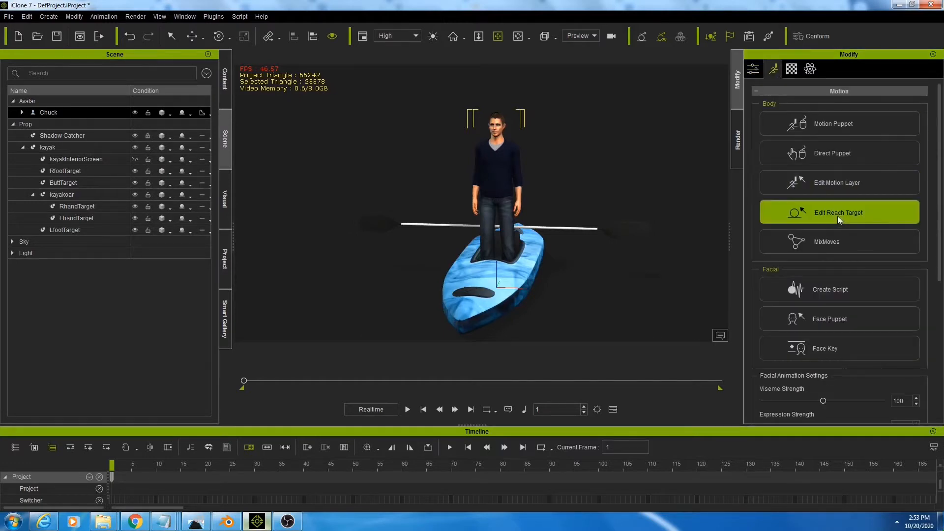
# - Lock Chuck's hip effector to the kayak's ButtTarget so he sits down
pyautogui.click(838, 212)
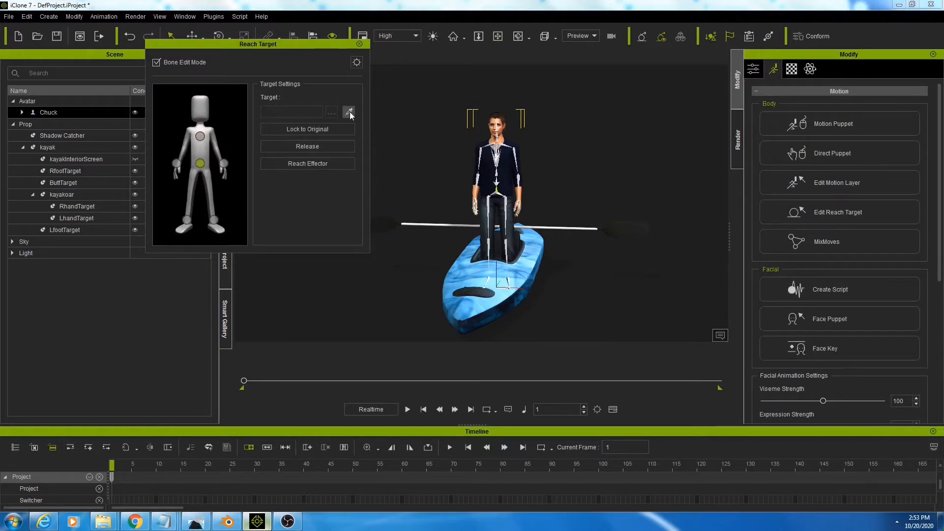
pyautogui.click(63, 182)
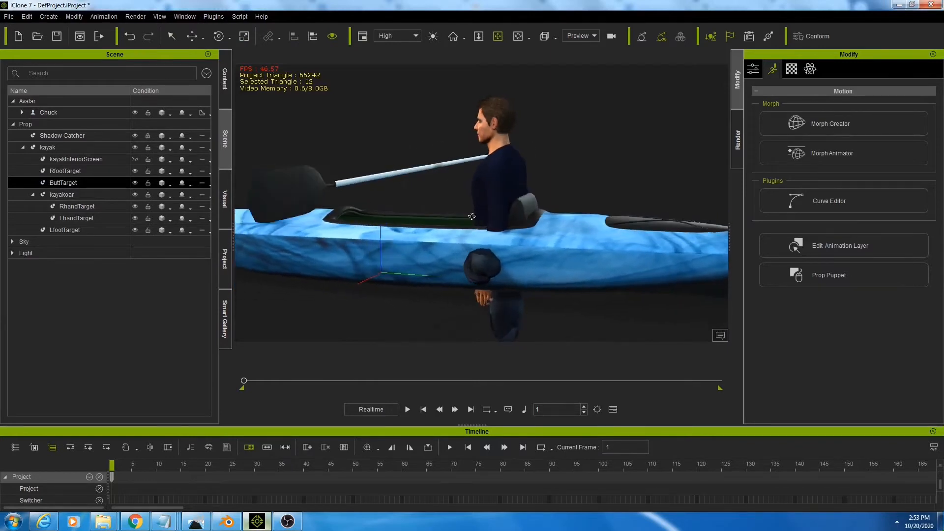
pyautogui.moveTo(471, 216); pyautogui.dragTo(583, 345)
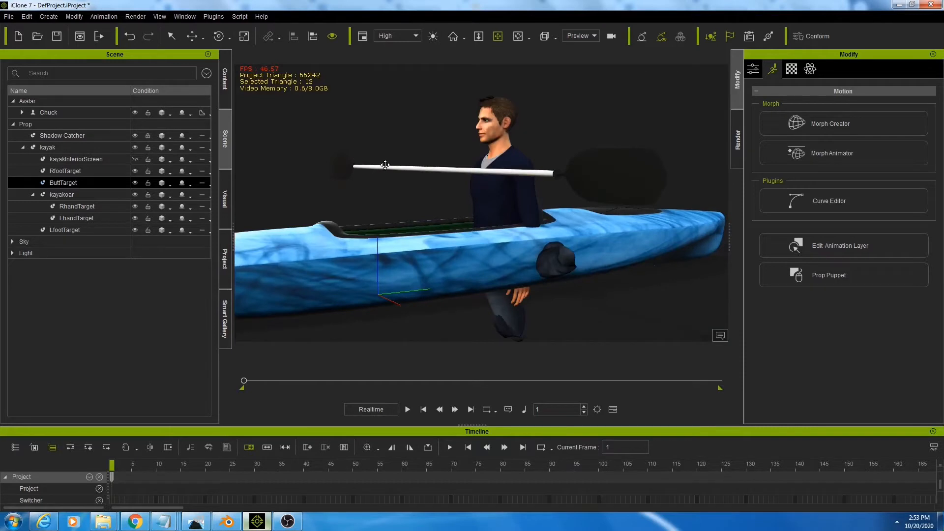
pyautogui.moveTo(320, 243)
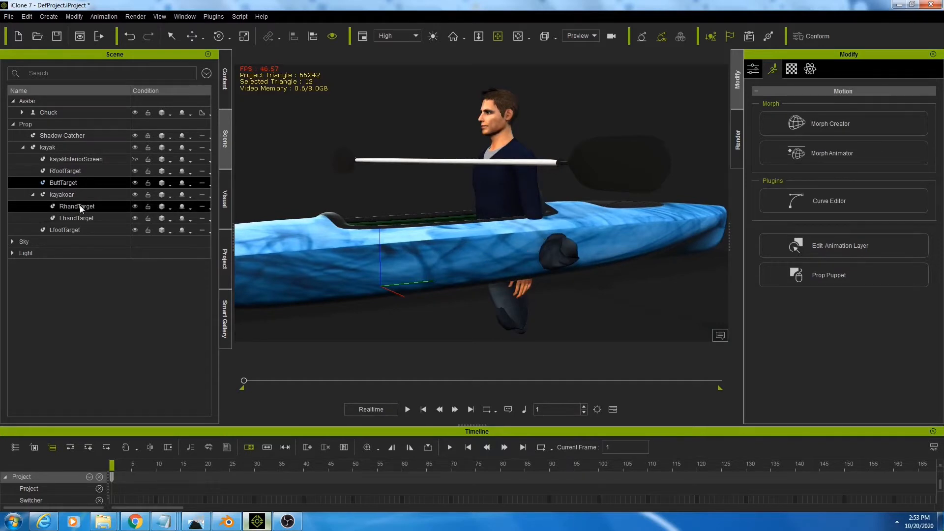
pyautogui.click(77, 206)
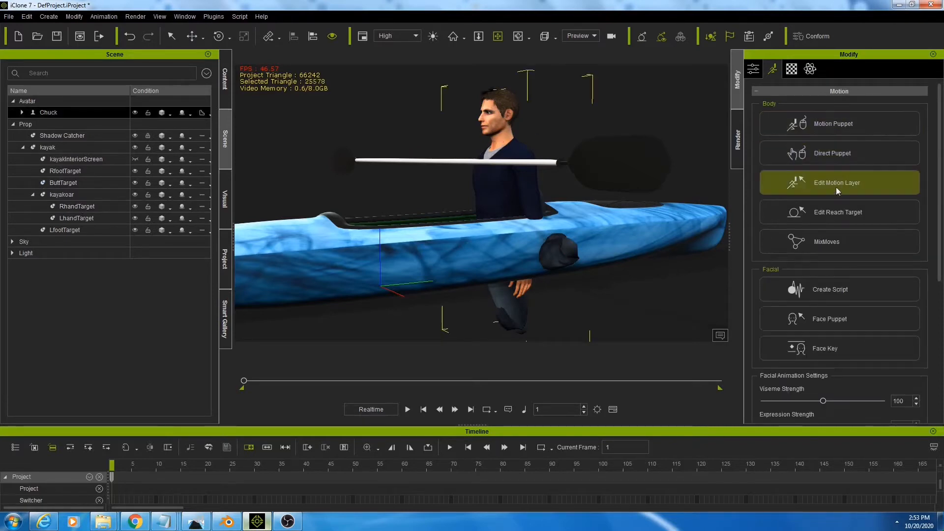
# - Reopen Edit Reach Target for Chuck and choose a foot effector
pyautogui.click(837, 211)
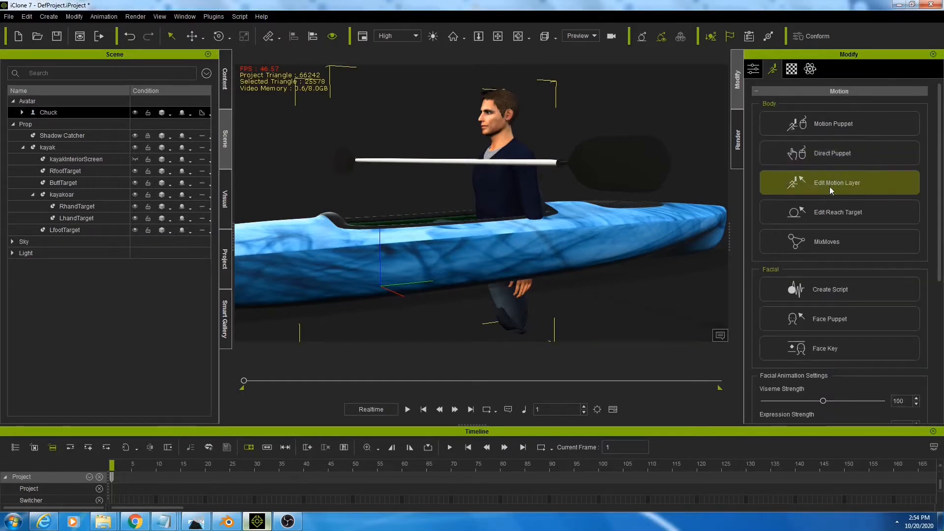
pyautogui.click(838, 212)
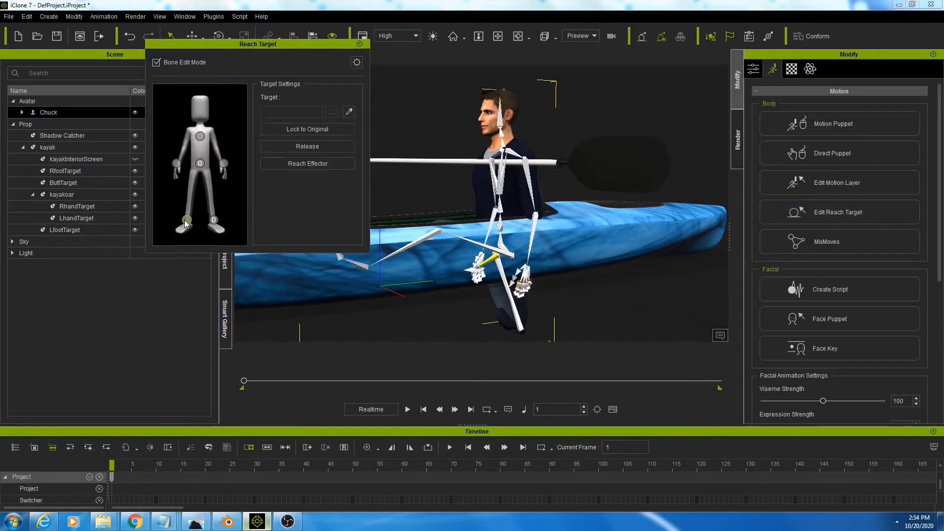
pyautogui.click(186, 220)
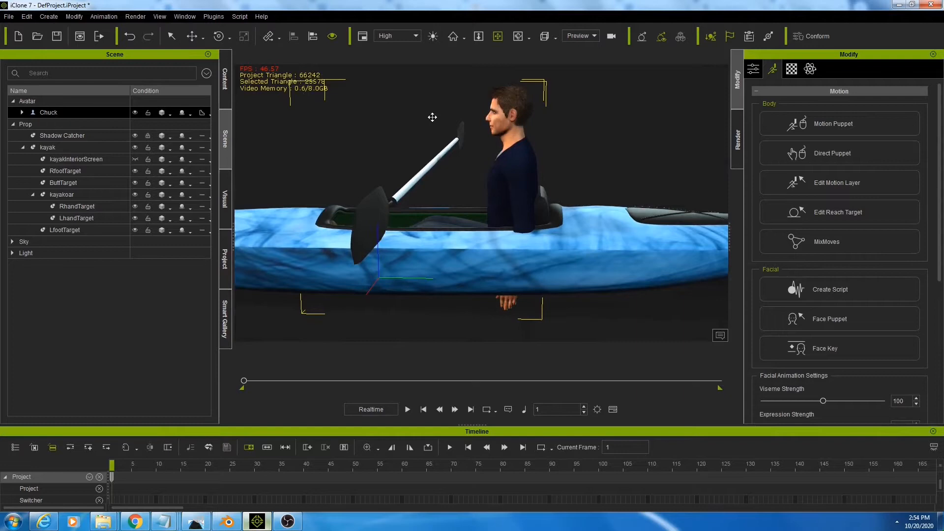
pyautogui.moveTo(435, 112)
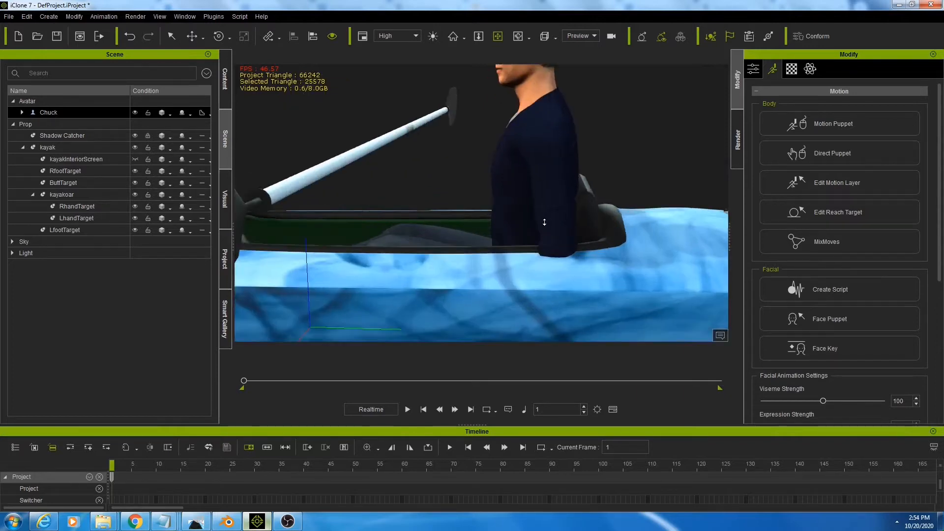
# - Move ButtTarget to shift Chuck's hips farther back in the cockpit
pyautogui.moveTo(544, 221); pyautogui.dragTo(502, 292)
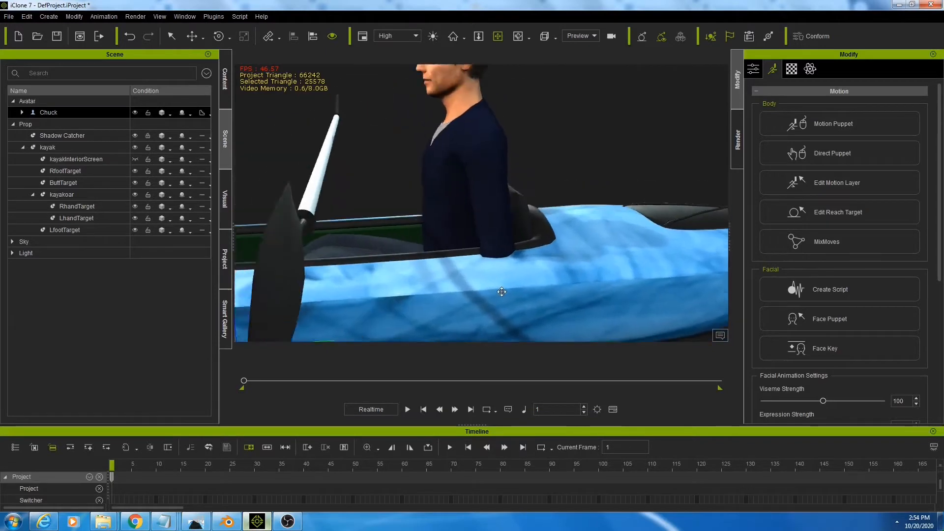
pyautogui.moveTo(502, 292); pyautogui.dragTo(281, 166)
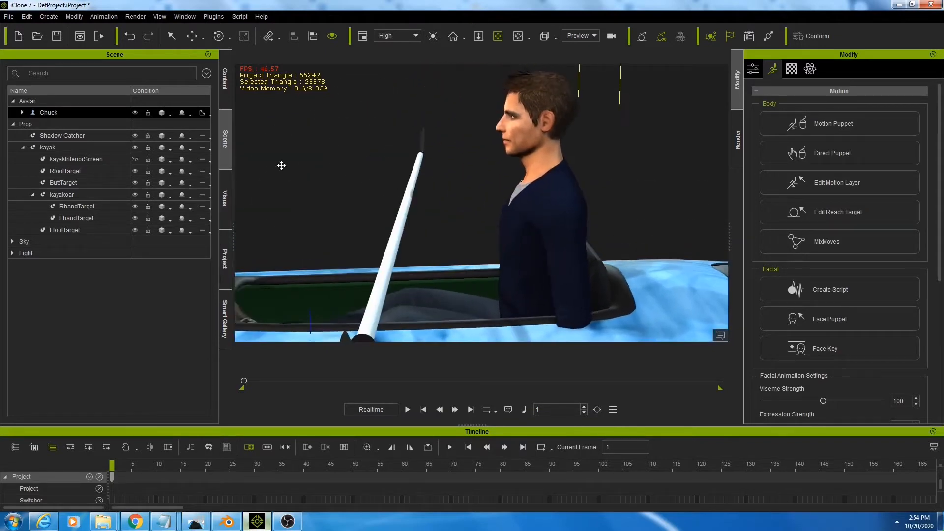
pyautogui.click(62, 182)
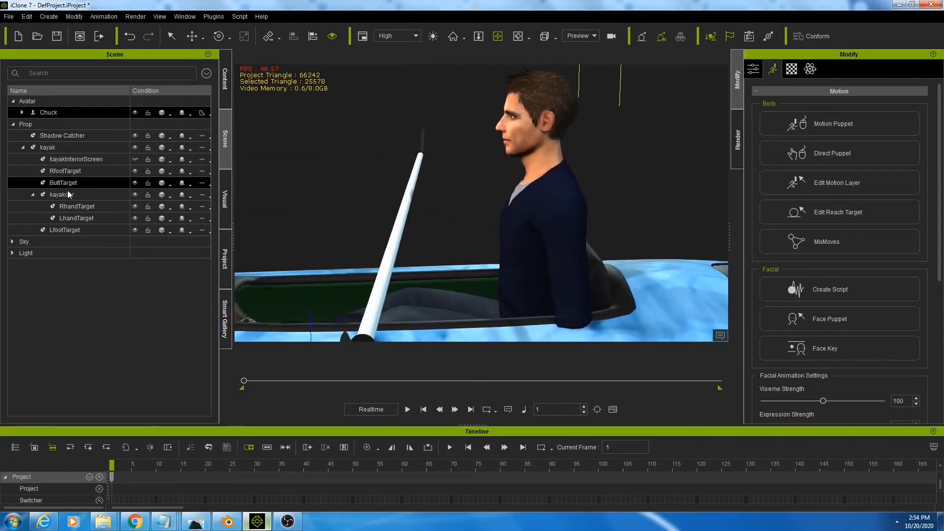
pyautogui.click(63, 182)
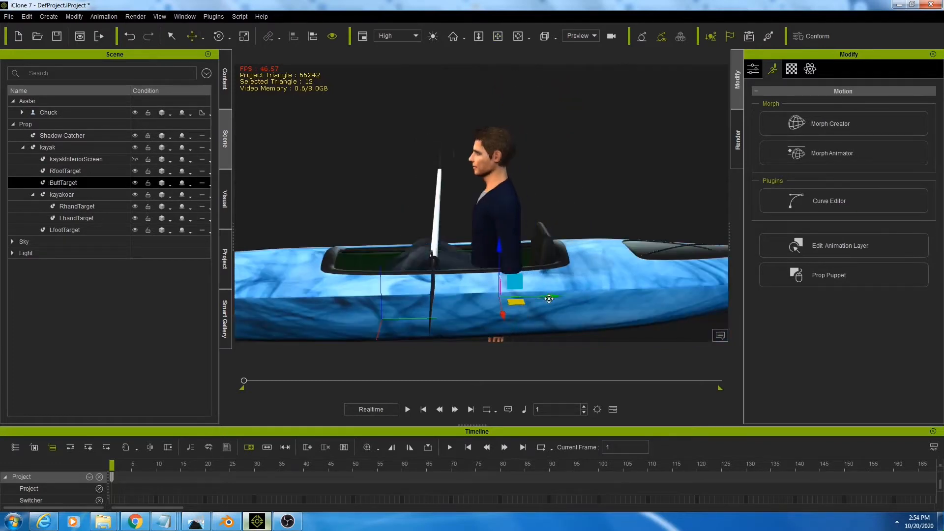
pyautogui.moveTo(548, 300); pyautogui.dragTo(574, 301)
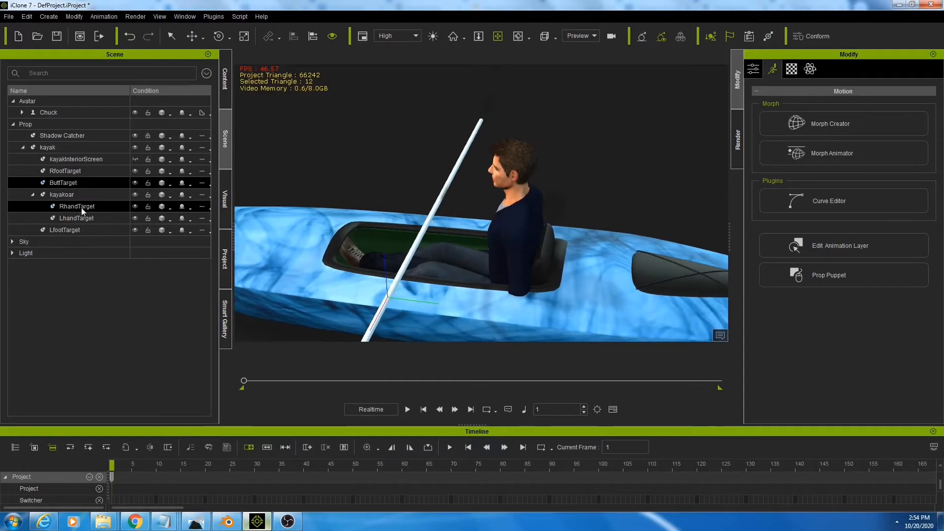
# - Move RfootTarget forward so Chuck's legs stretch into the cockpit
pyautogui.click(64, 171)
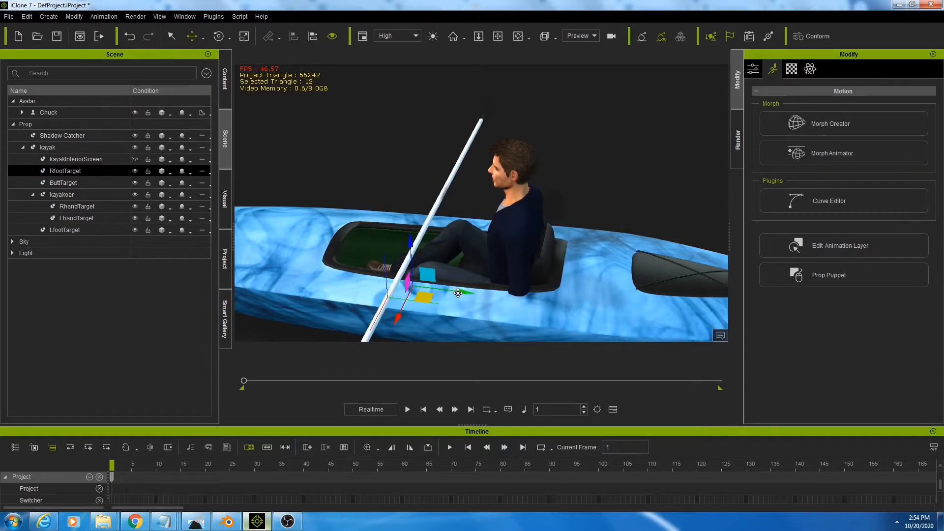
pyautogui.moveTo(458, 293); pyautogui.dragTo(425, 290)
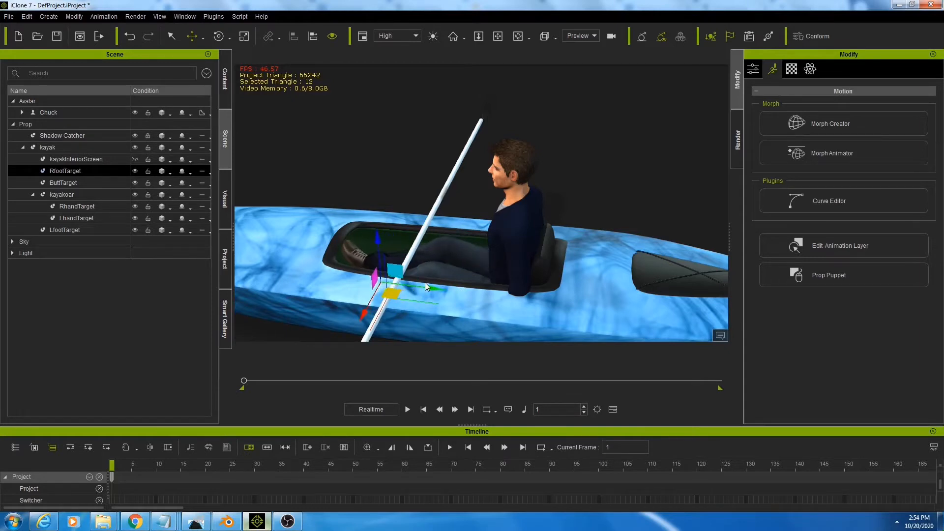
pyautogui.moveTo(425, 286); pyautogui.dragTo(650, 214)
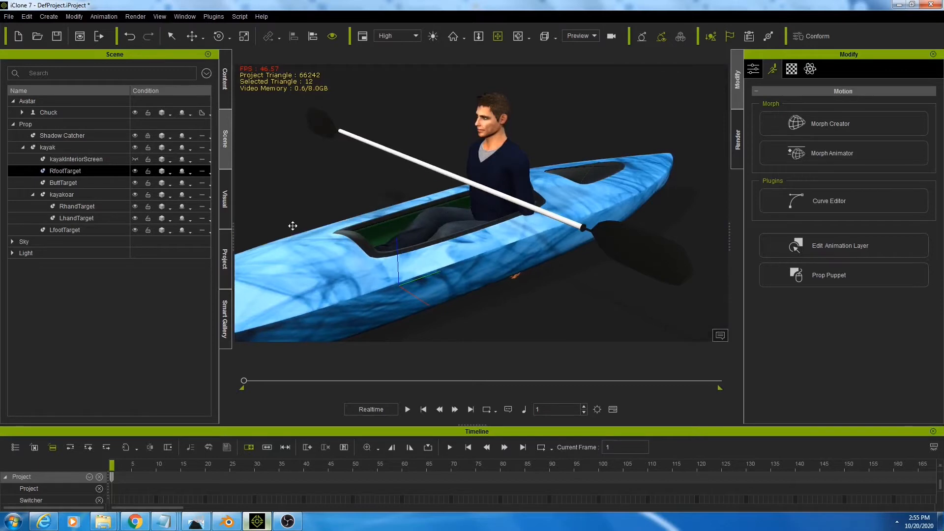
# - Set Chuck's left hand to reach LhandTarget on kayakoar with Reach Object
pyautogui.click(77, 206)
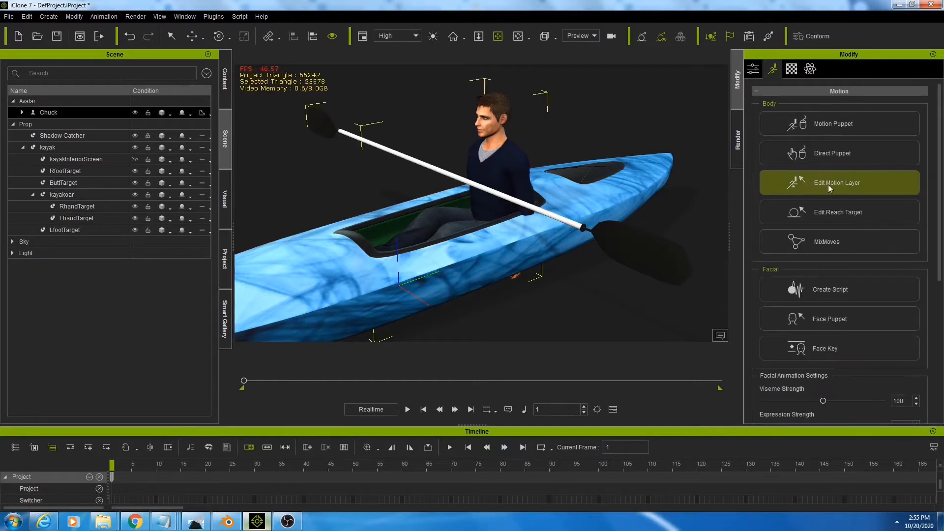
pyautogui.click(837, 212)
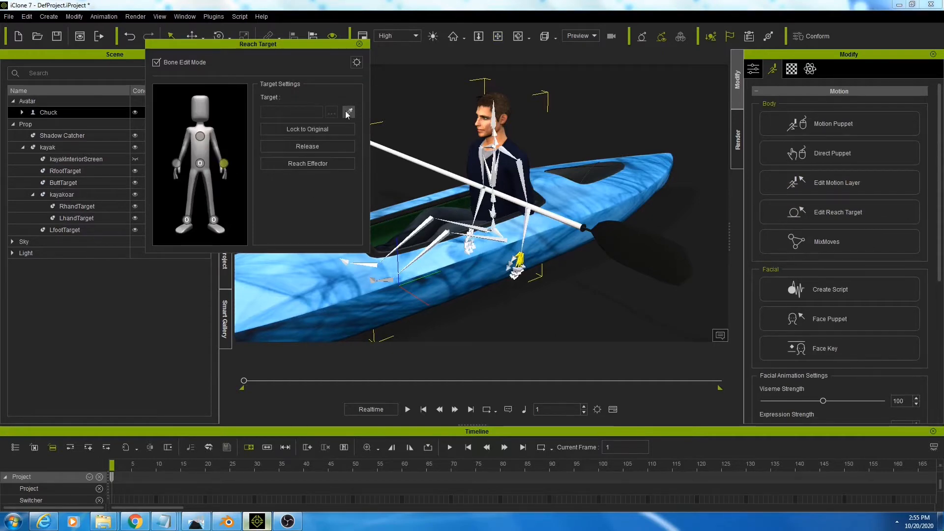
pyautogui.click(77, 217)
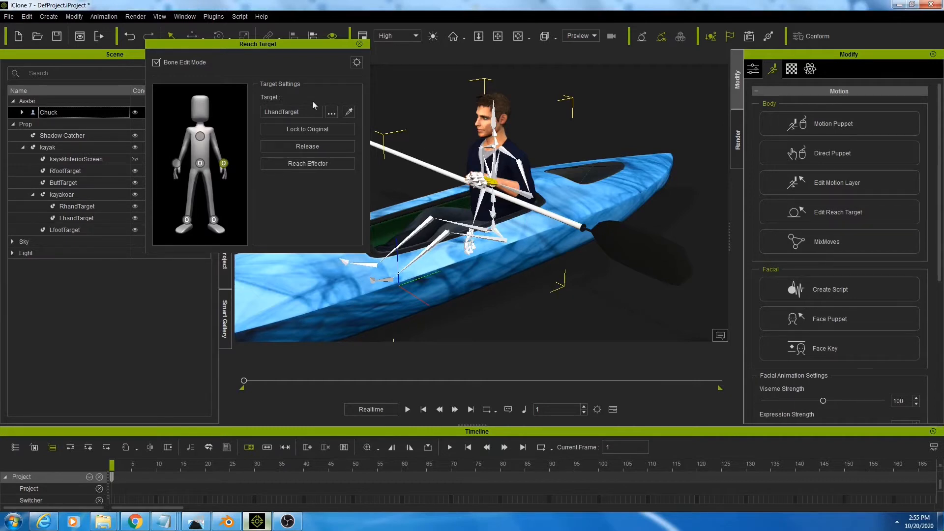
pyautogui.click(331, 113)
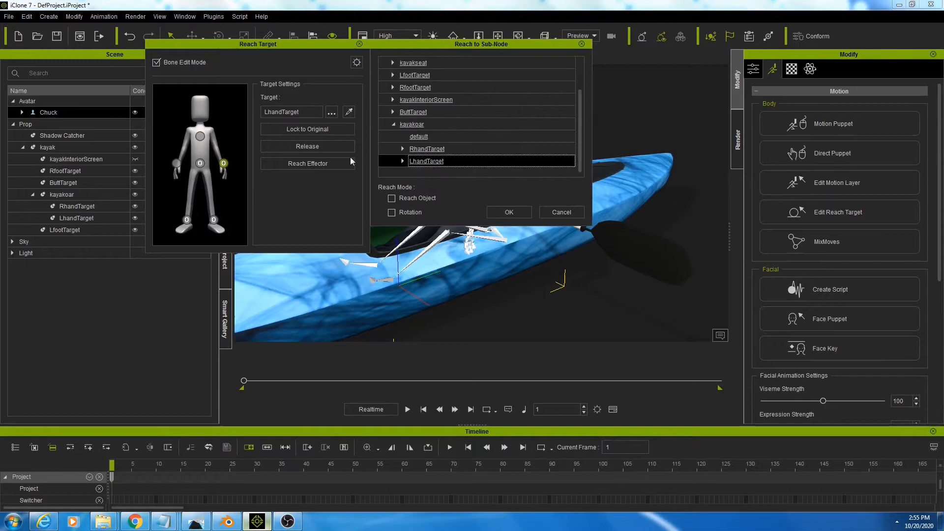
pyautogui.click(392, 198)
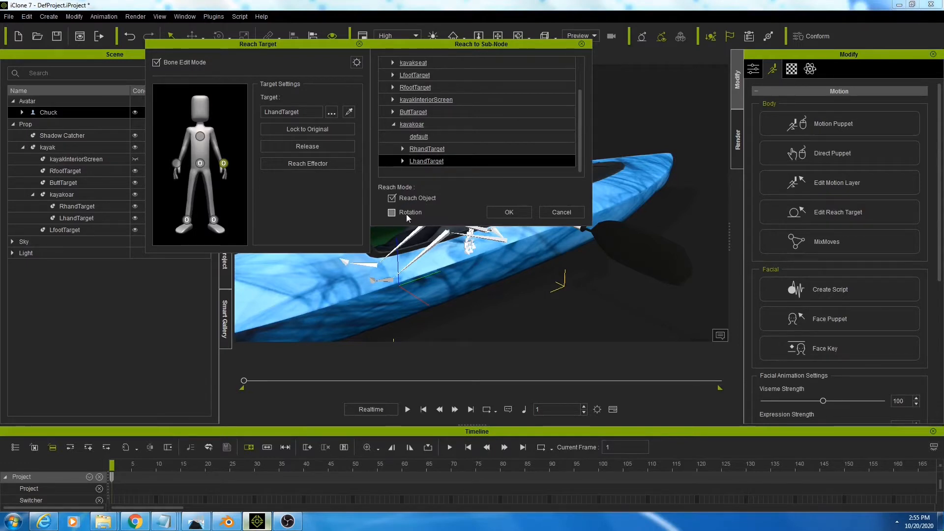
pyautogui.click(508, 212)
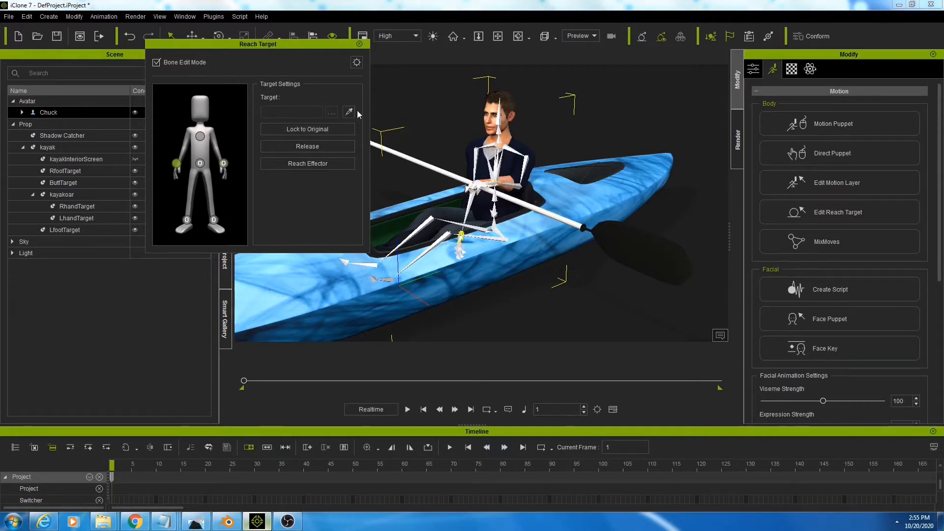
# - Set the right hand to reach RhandTarget with rotation, then close the dialog
pyautogui.click(62, 193)
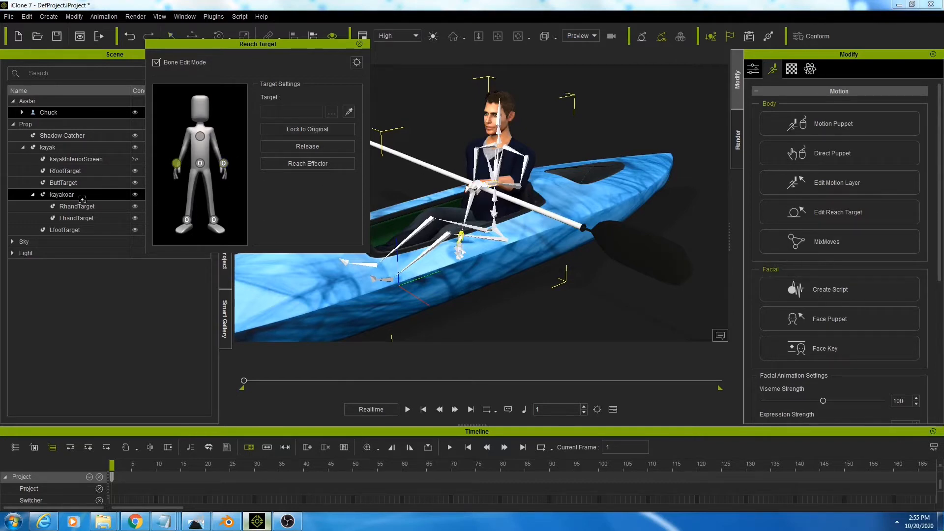
pyautogui.click(307, 129)
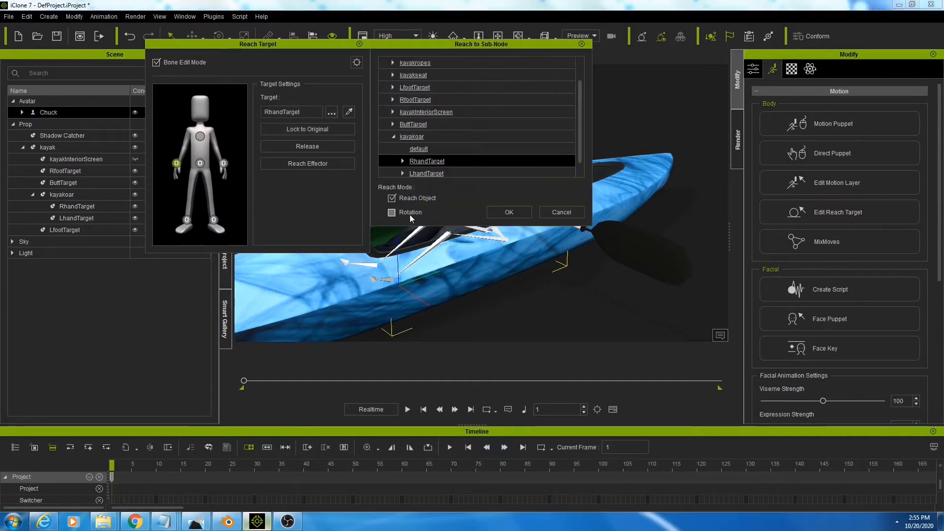
pyautogui.click(392, 212)
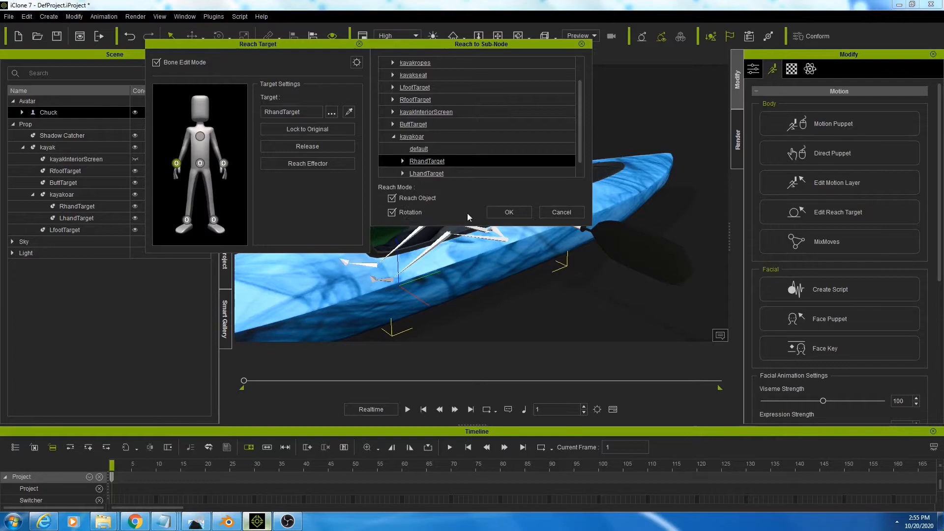
pyautogui.click(508, 212)
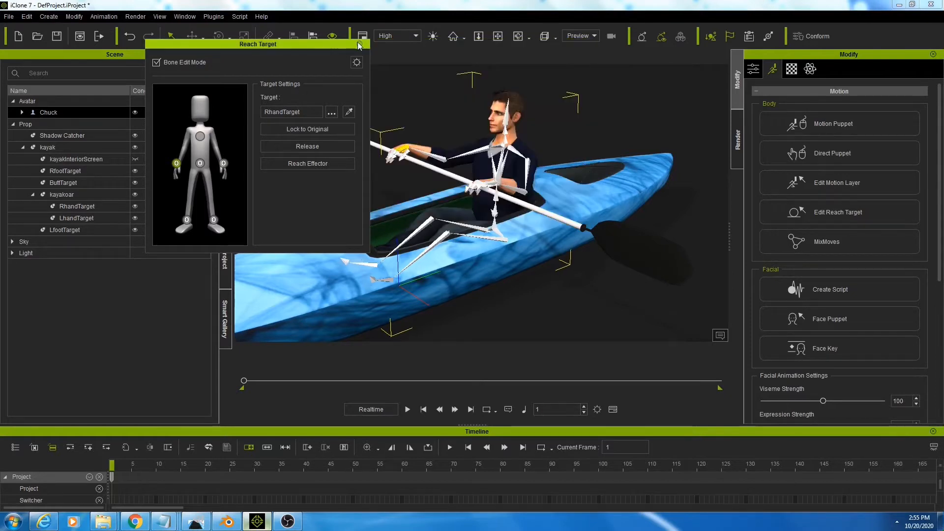
pyautogui.click(359, 43)
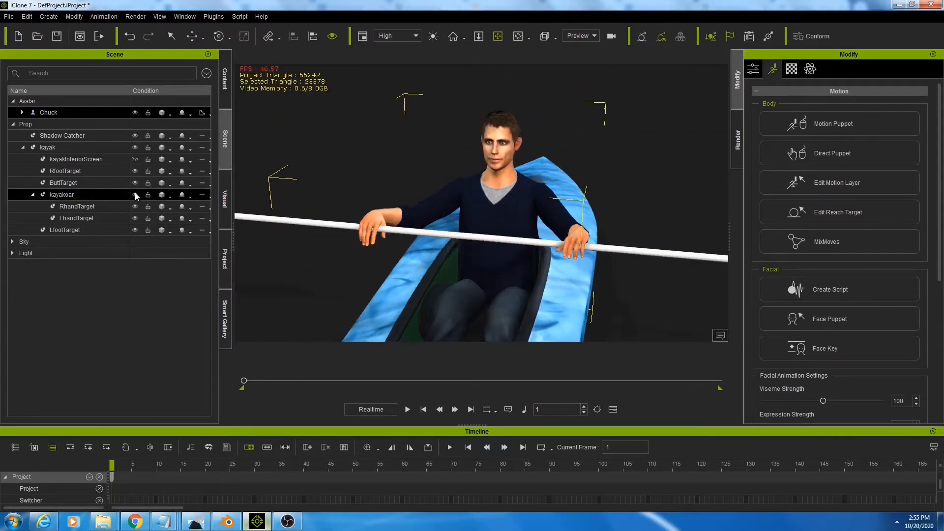
pyautogui.click(76, 206)
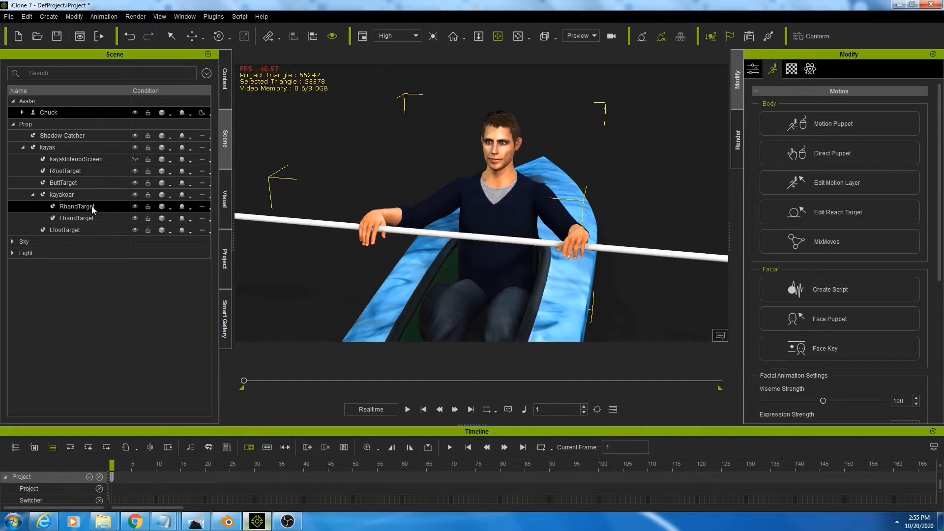
pyautogui.click(61, 194)
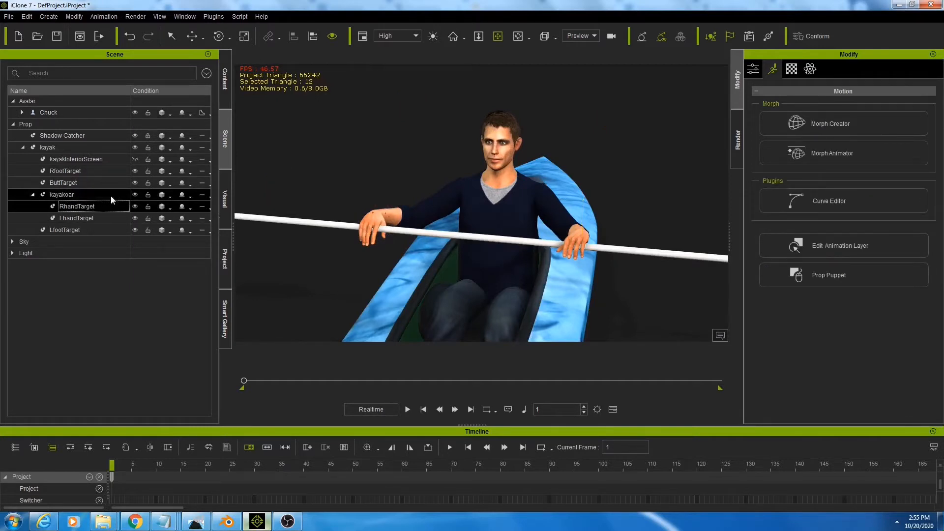
pyautogui.click(76, 206)
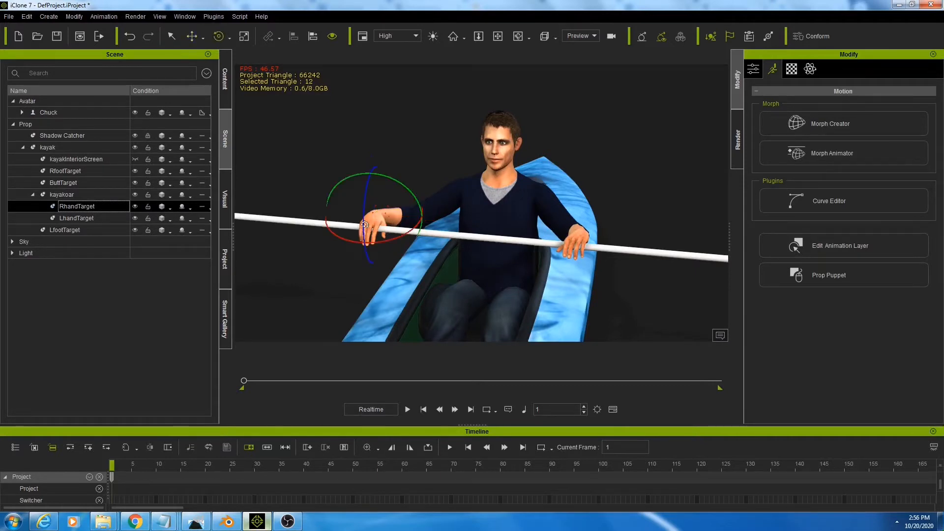
pyautogui.moveTo(364, 225); pyautogui.dragTo(349, 197)
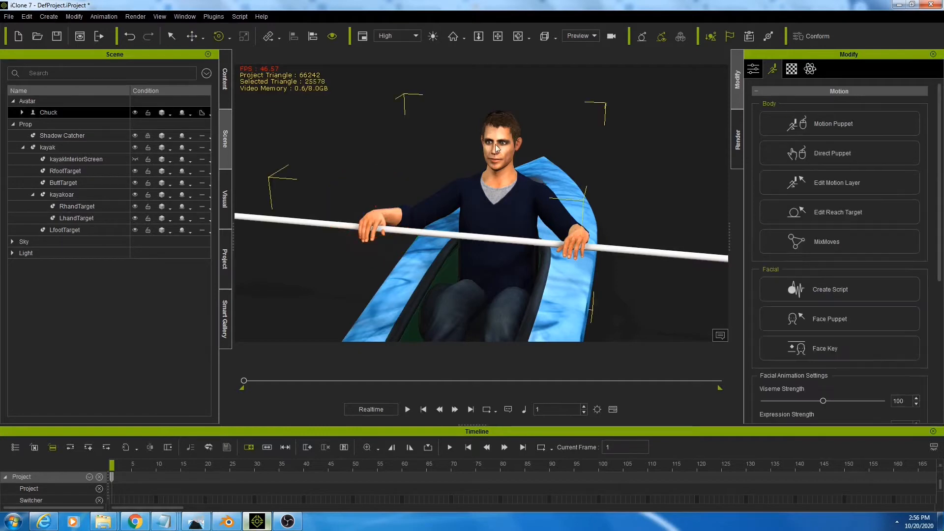
pyautogui.moveTo(837, 182)
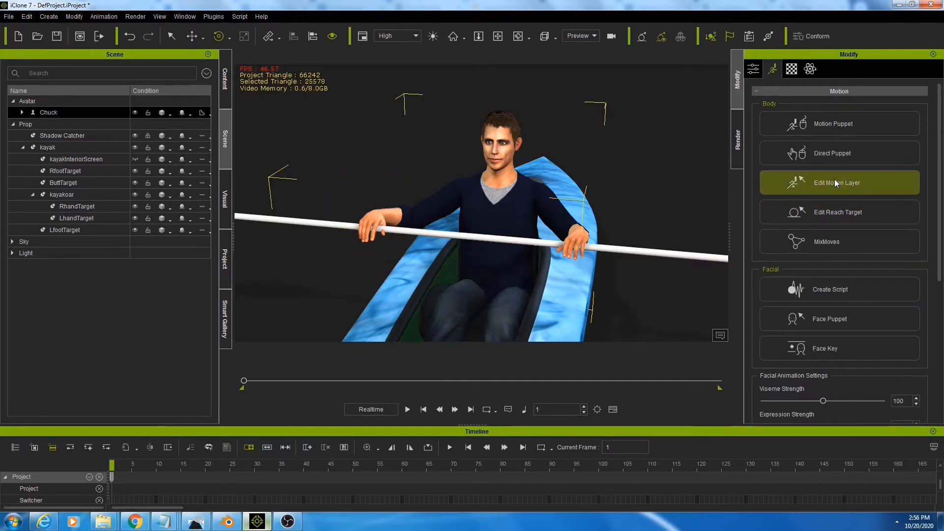
# - Adjust Chuck's seated pose in Edit Motion Layer, then show the Custom props library
pyautogui.click(838, 183)
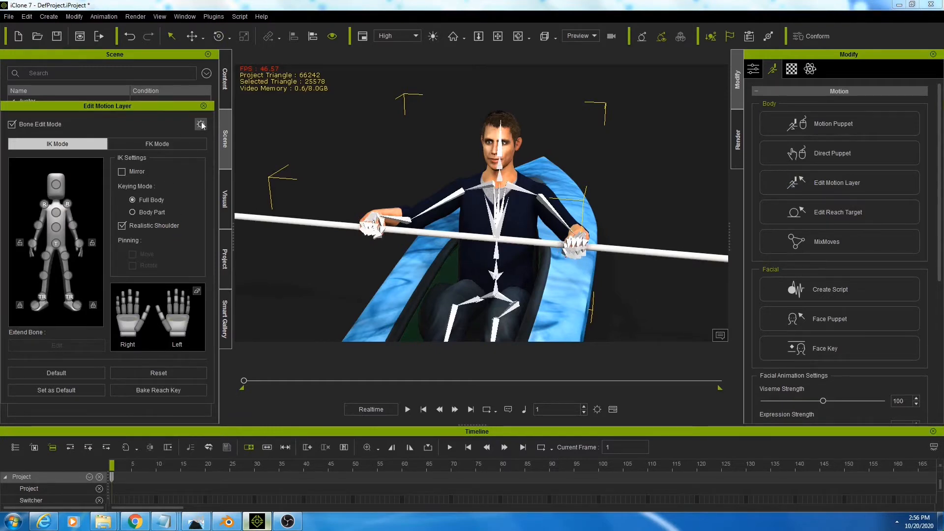
pyautogui.click(201, 124)
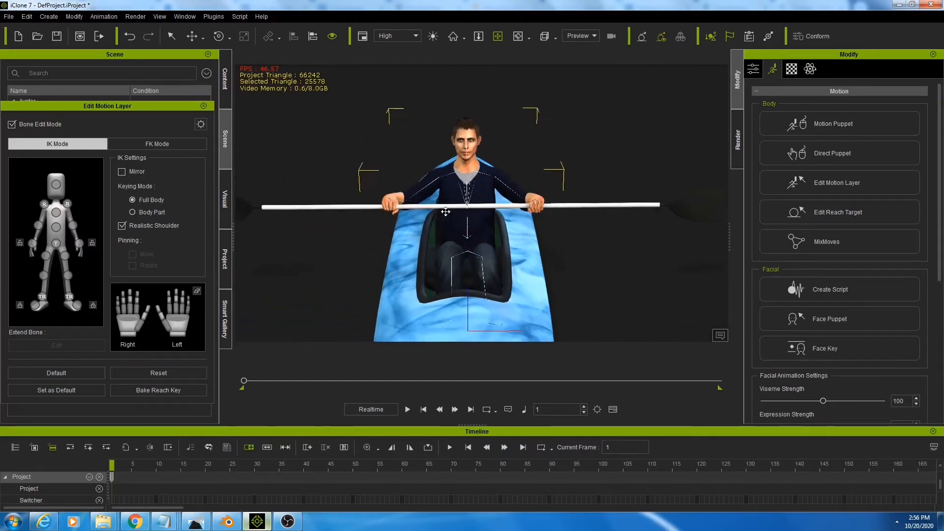
pyautogui.click(203, 105)
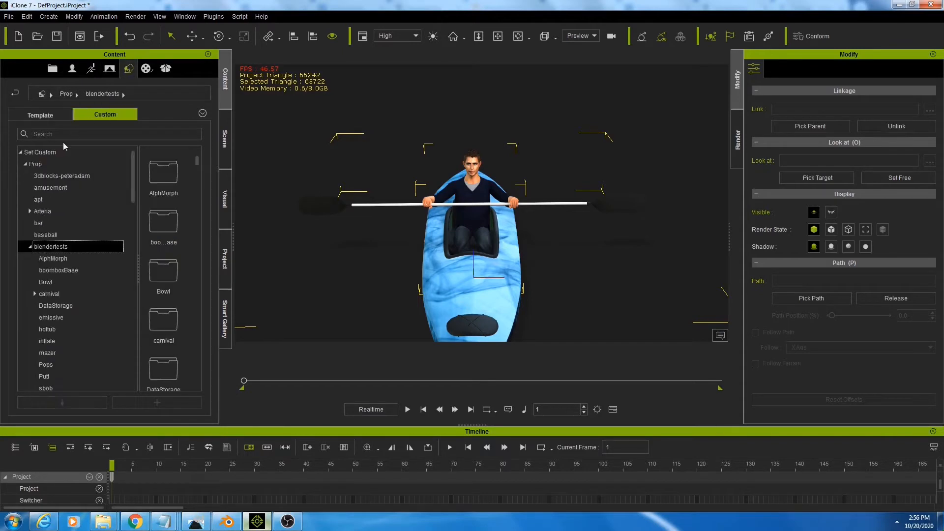
# - Add the Deep Flow water template to the scene
pyautogui.click(24, 163)
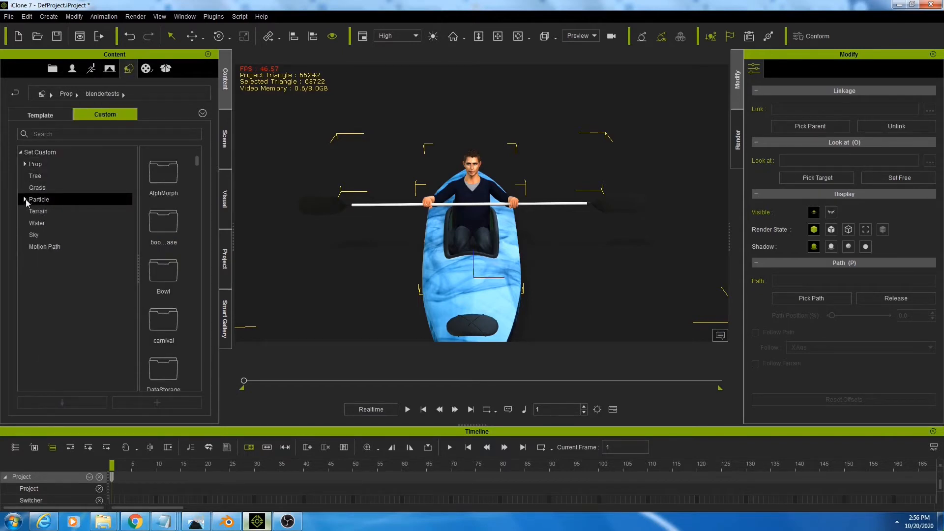
pyautogui.click(37, 223)
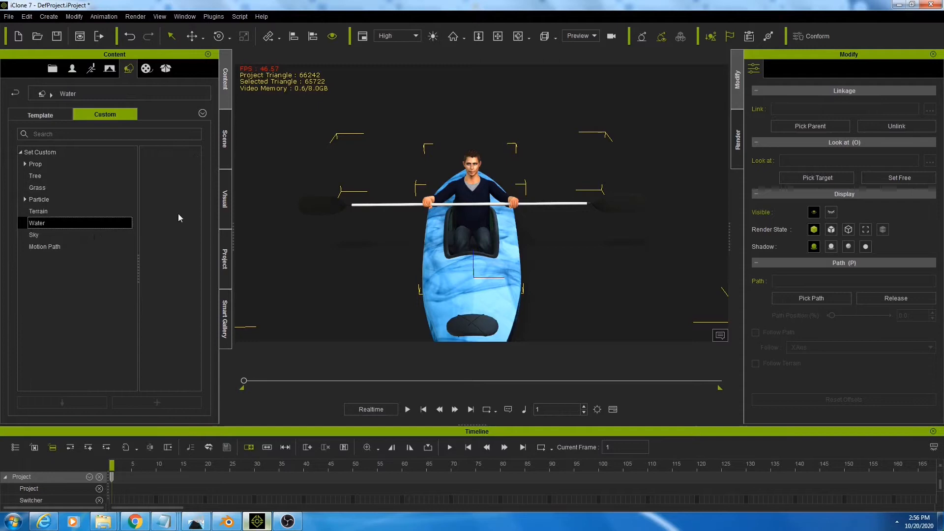
pyautogui.click(40, 115)
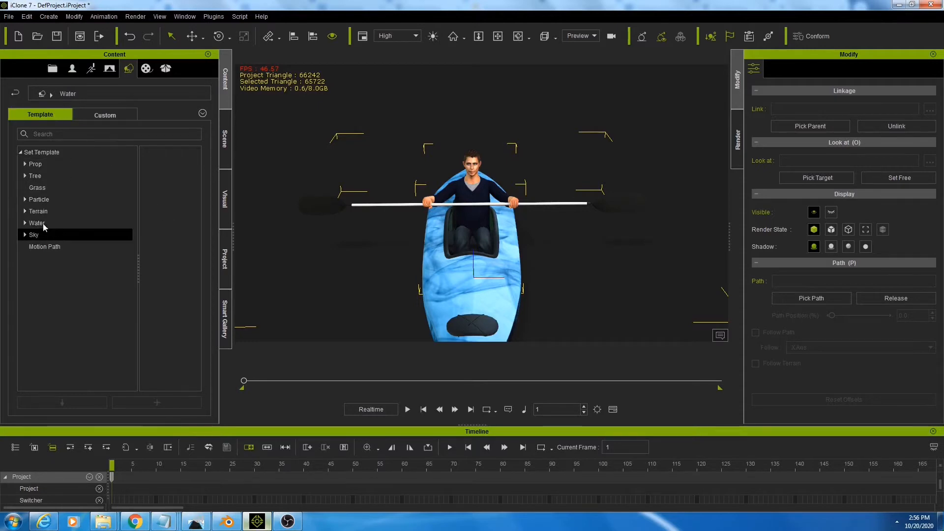
pyautogui.click(37, 223)
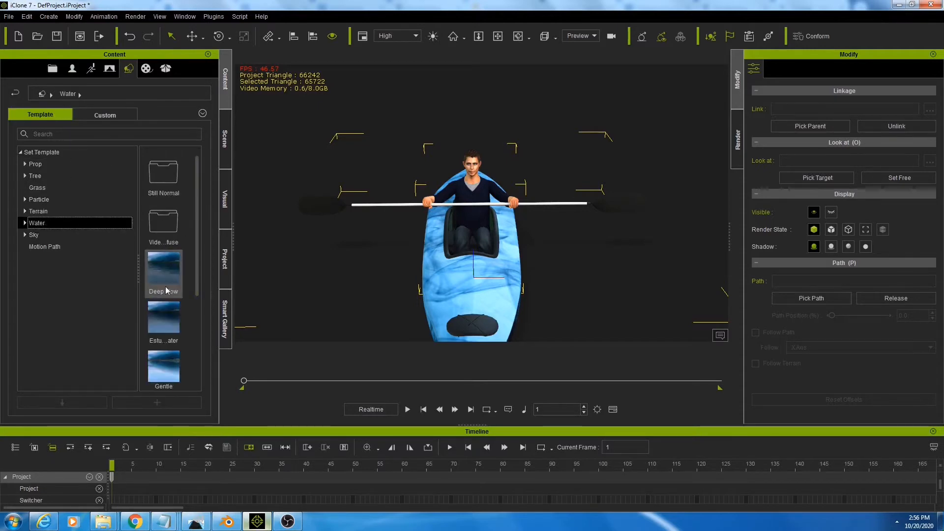
pyautogui.doubleClick(163, 272)
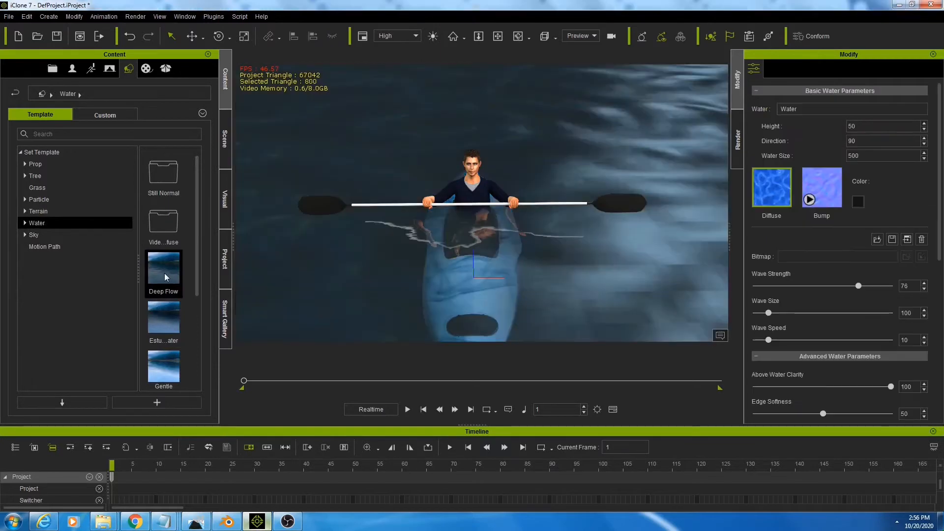
# - Add a clear-sky backdrop and view the kayak from above with the scene list
pyautogui.click(25, 222)
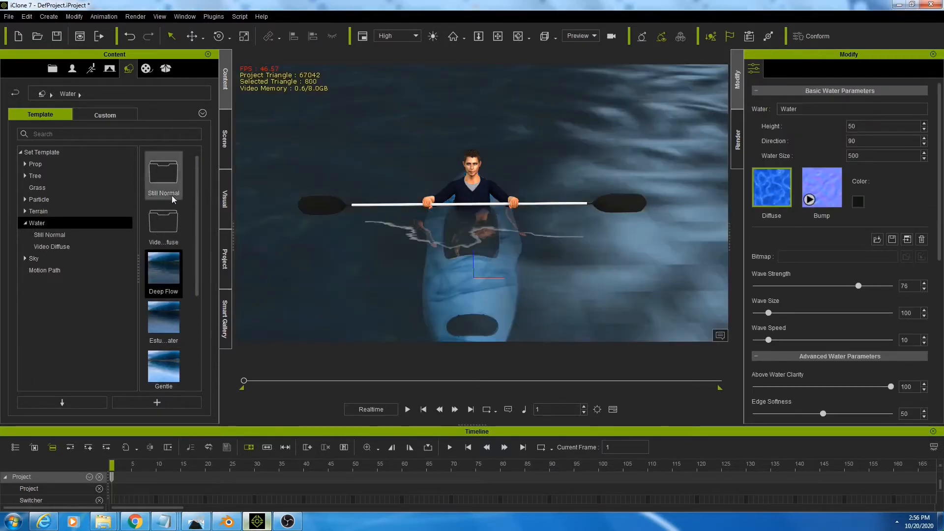
pyautogui.click(34, 258)
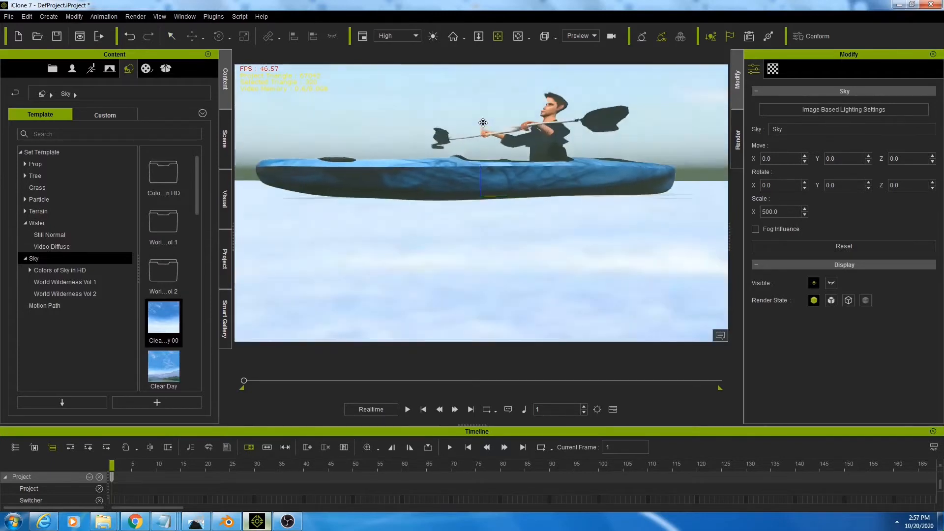
pyautogui.moveTo(482, 123); pyautogui.dragTo(443, 222)
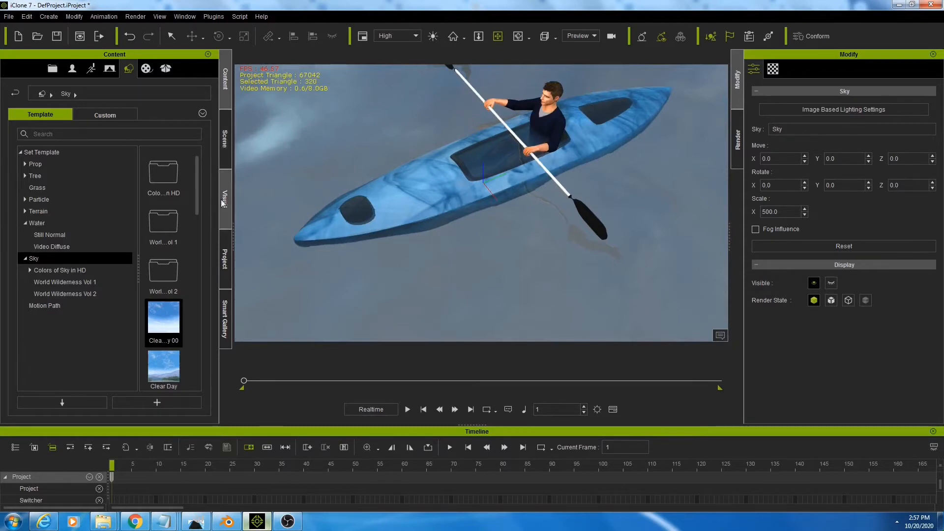
pyautogui.click(224, 137)
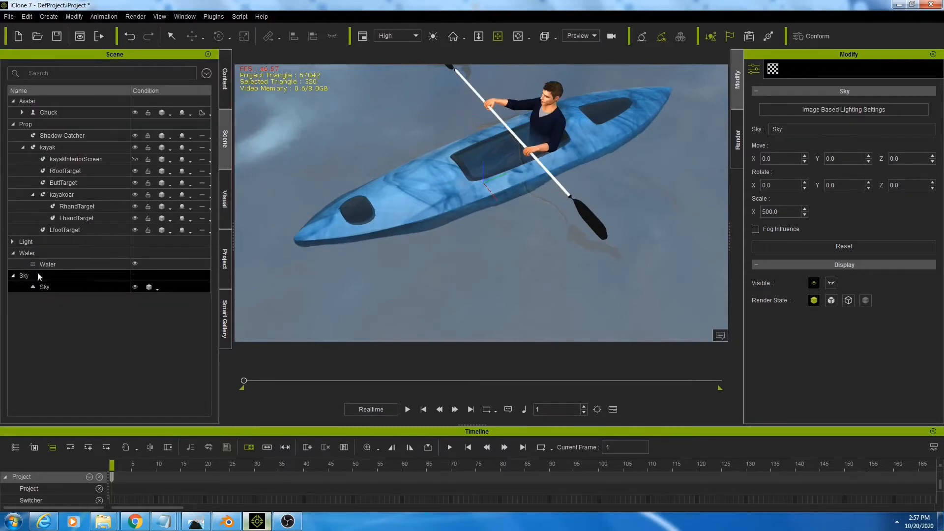
# - Select the Water and lower its water height
pyautogui.click(48, 264)
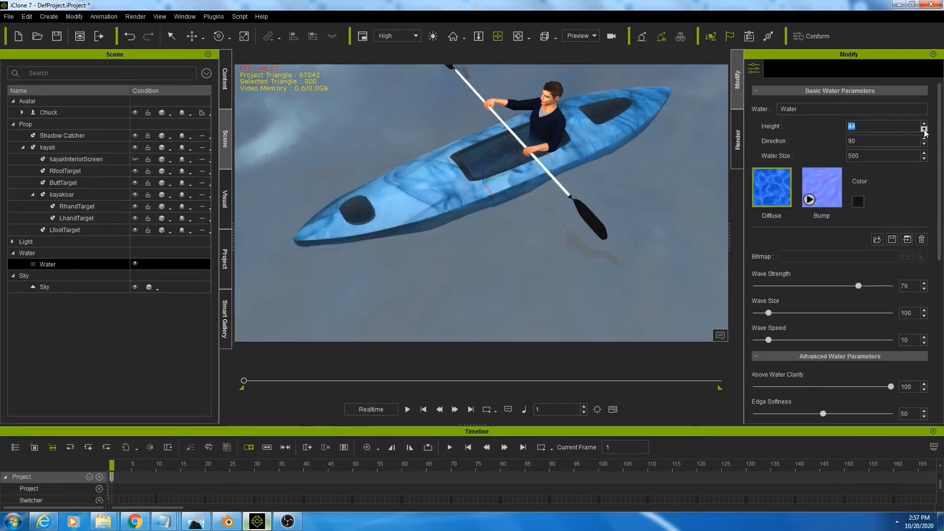
pyautogui.click(924, 123)
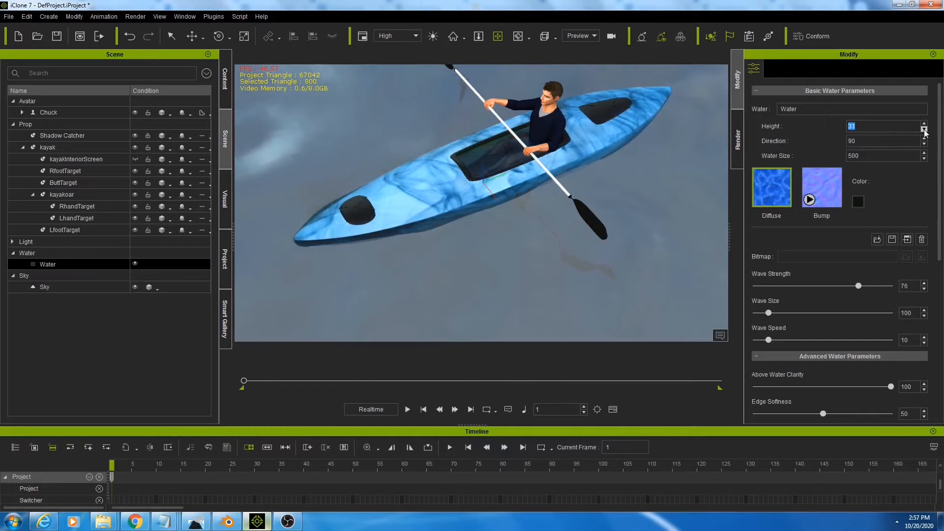
pyautogui.click(924, 129)
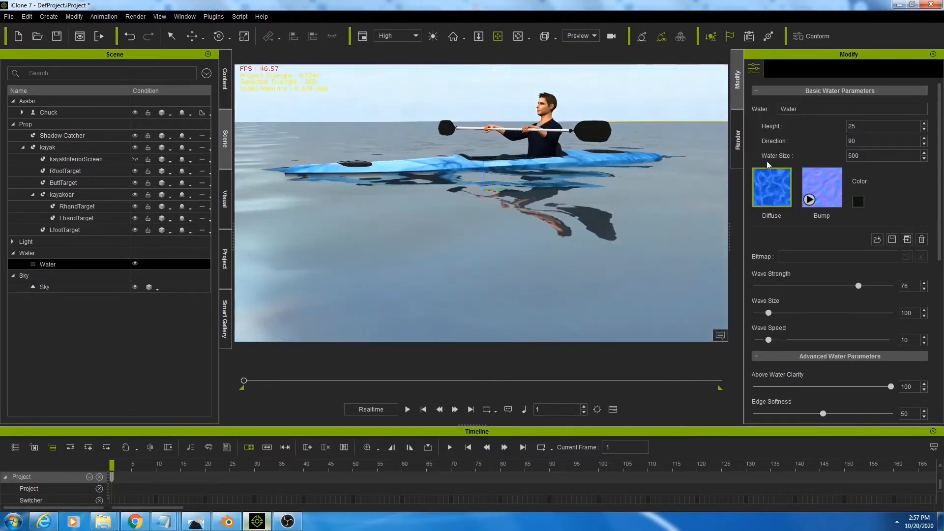
pyautogui.click(926, 129)
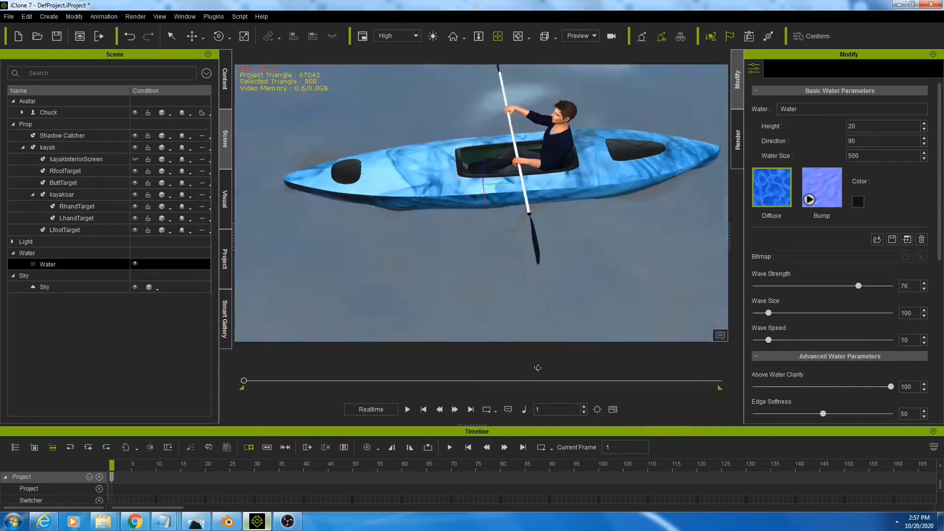
# - Reduce the water's wave size from 100 to 33 and preview playback
pyautogui.click(407, 410)
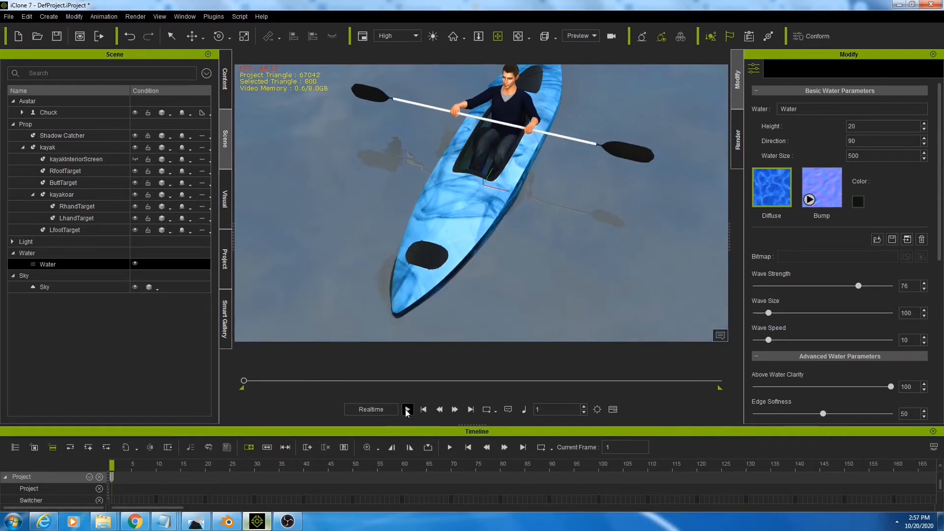
pyautogui.click(407, 409)
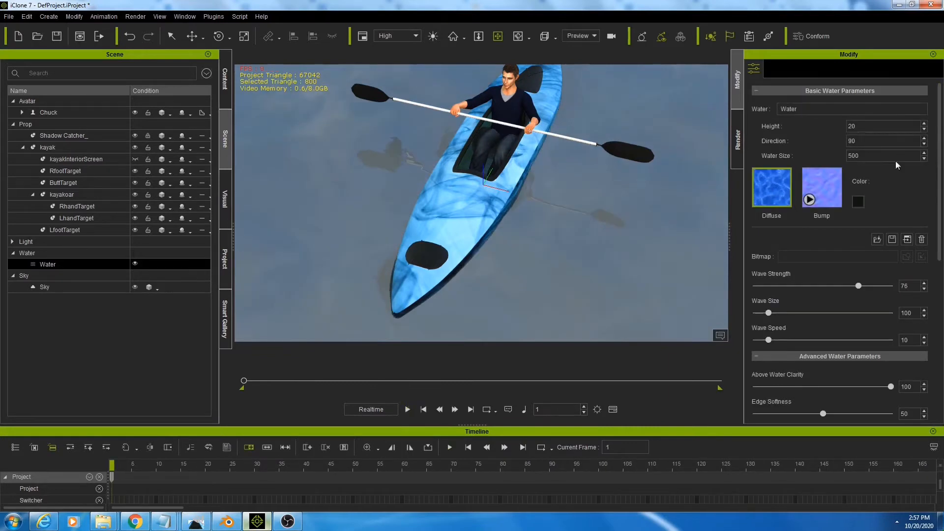
pyautogui.moveTo(785, 313); pyautogui.dragTo(763, 313)
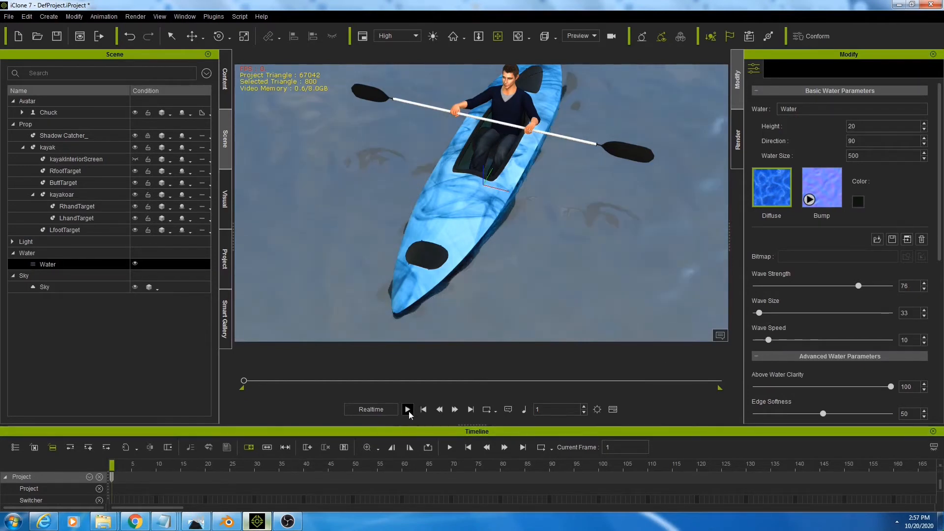
pyautogui.click(408, 409)
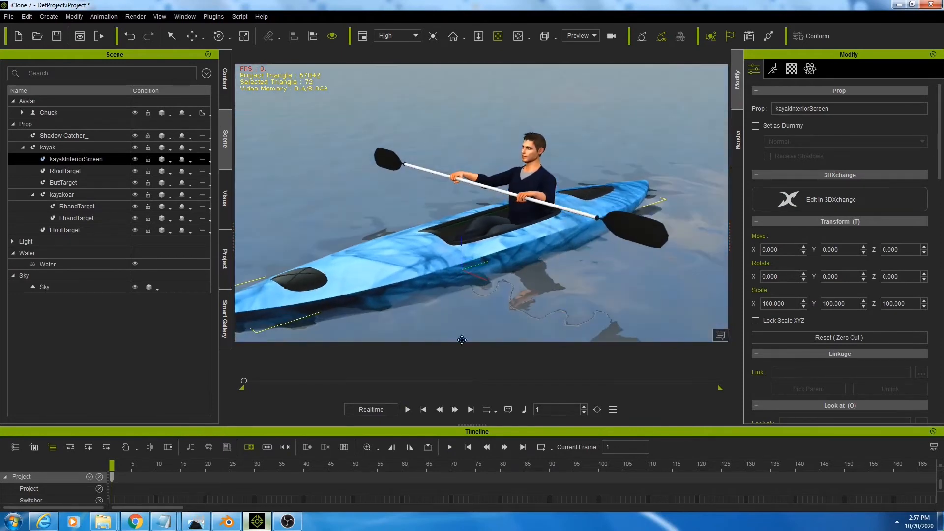
pyautogui.click(407, 409)
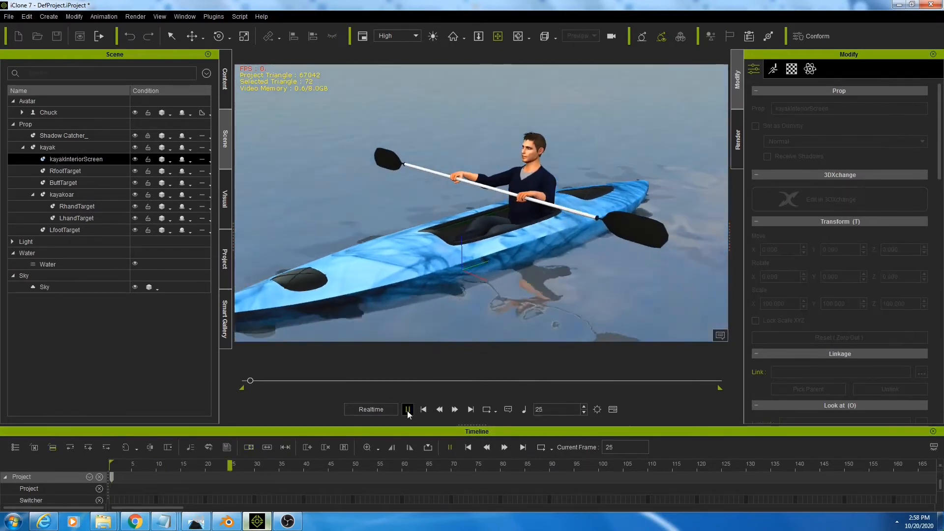
pyautogui.click(407, 409)
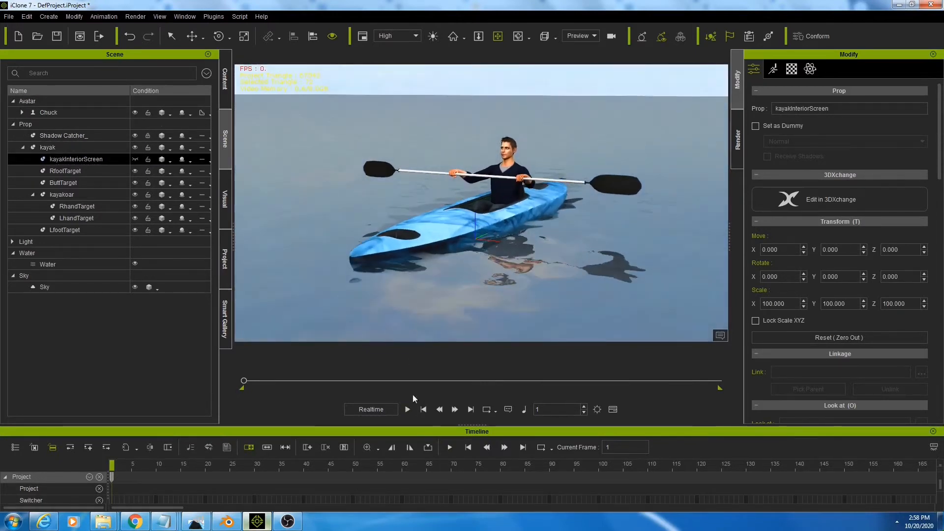
pyautogui.click(408, 410)
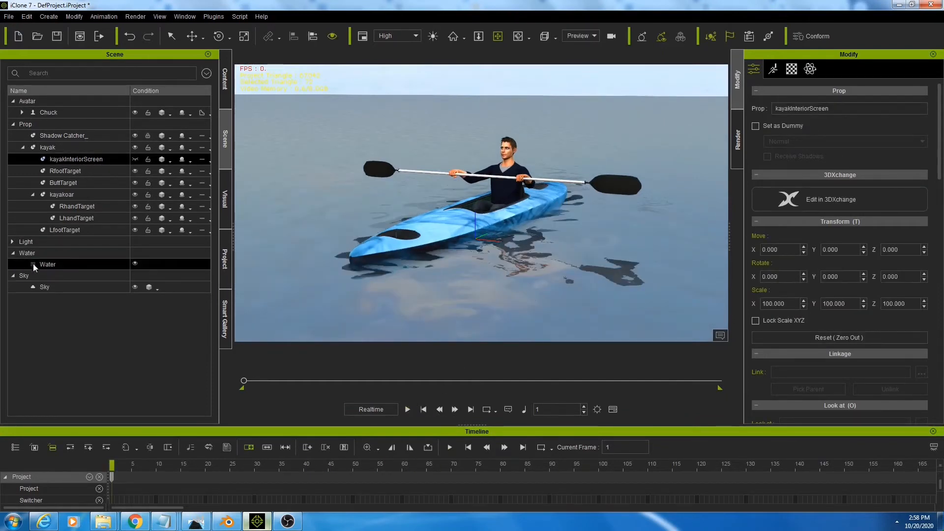
# - Change the Water's wave direction from 90 to 270 and play back the result
pyautogui.click(48, 264)
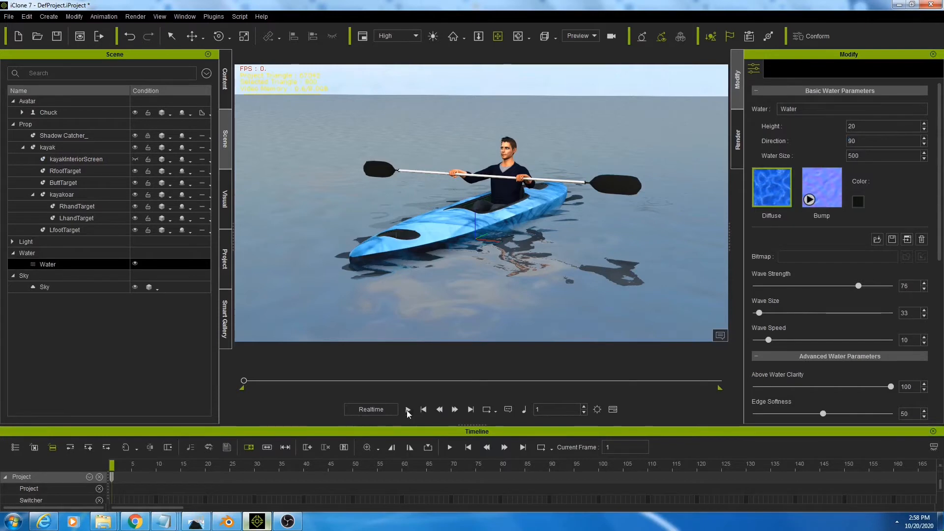
pyautogui.click(407, 410)
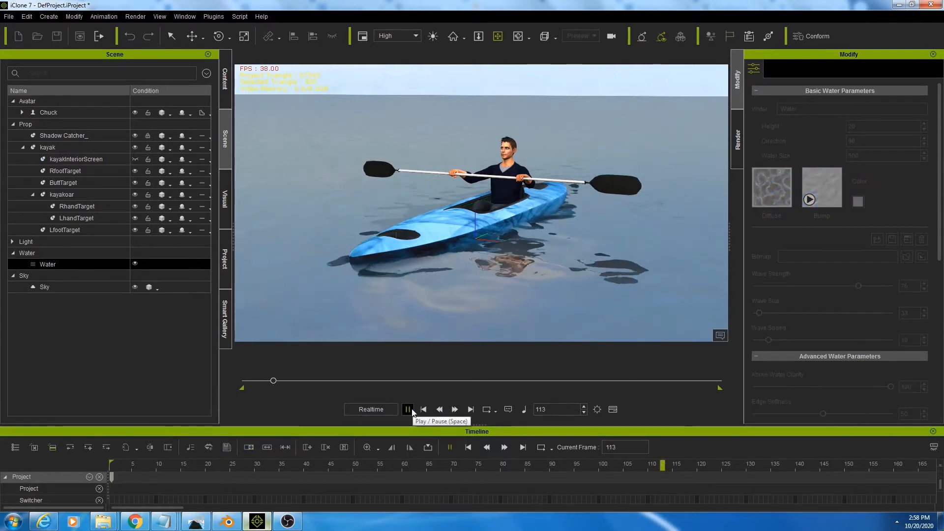
pyautogui.click(408, 409)
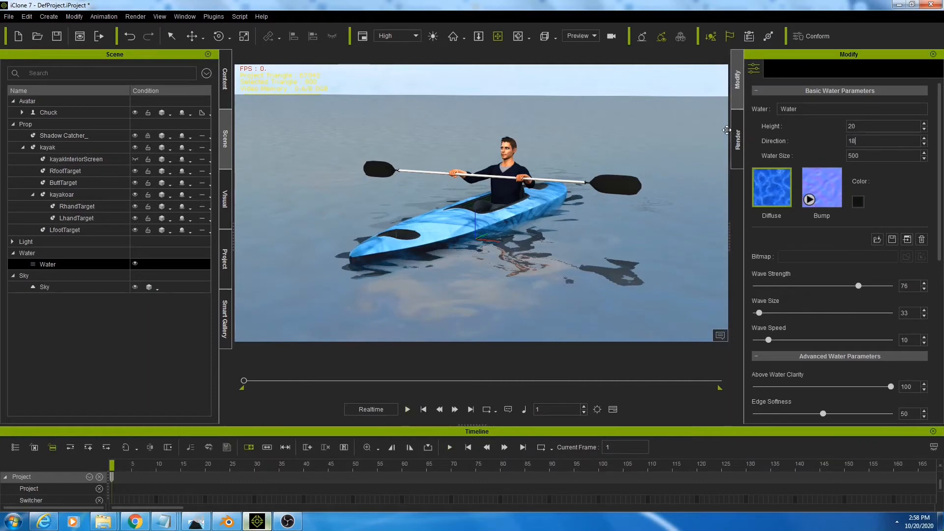
pyautogui.click(407, 410)
pyautogui.write('0')
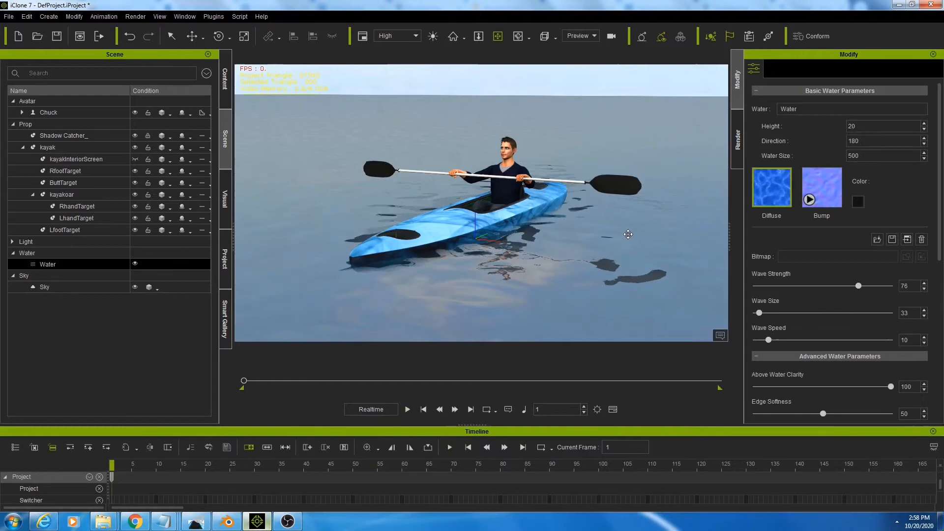
pyautogui.moveTo(636, 198)
pyautogui.write('270')
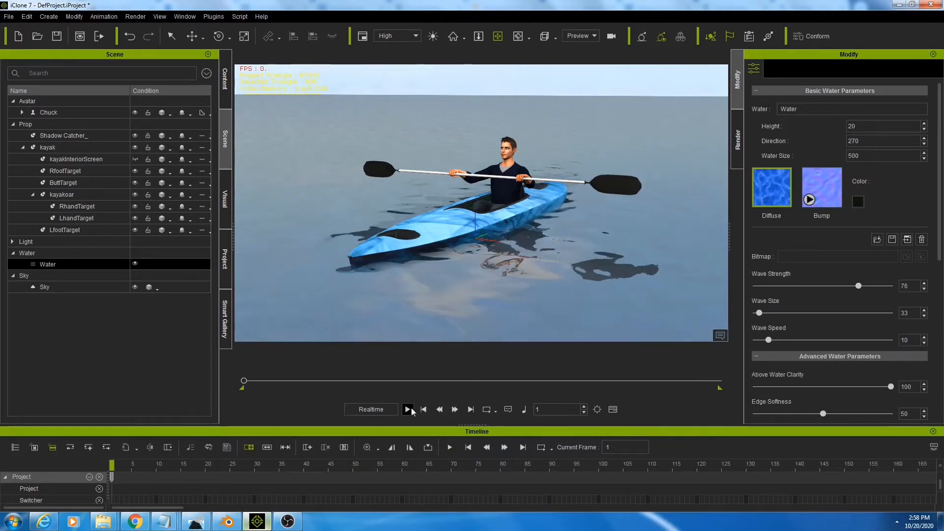
pyautogui.click(408, 409)
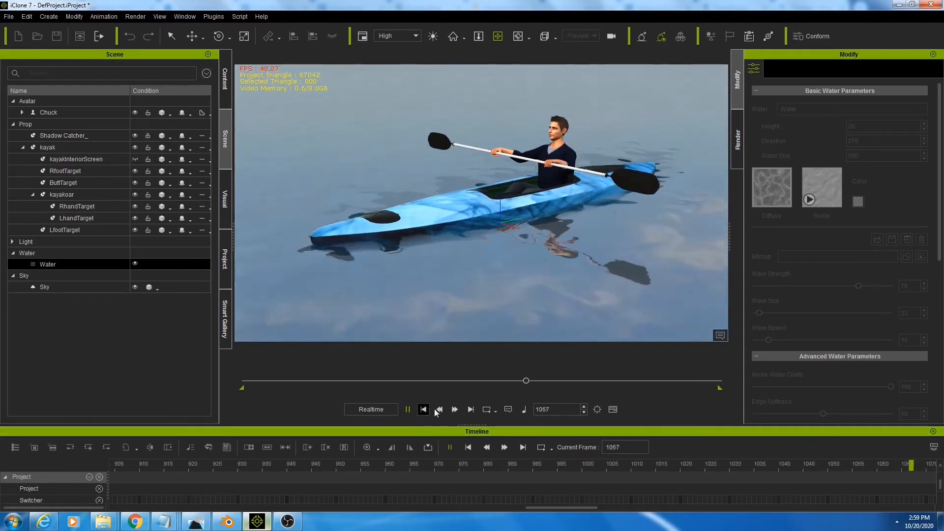
pyautogui.click(423, 410)
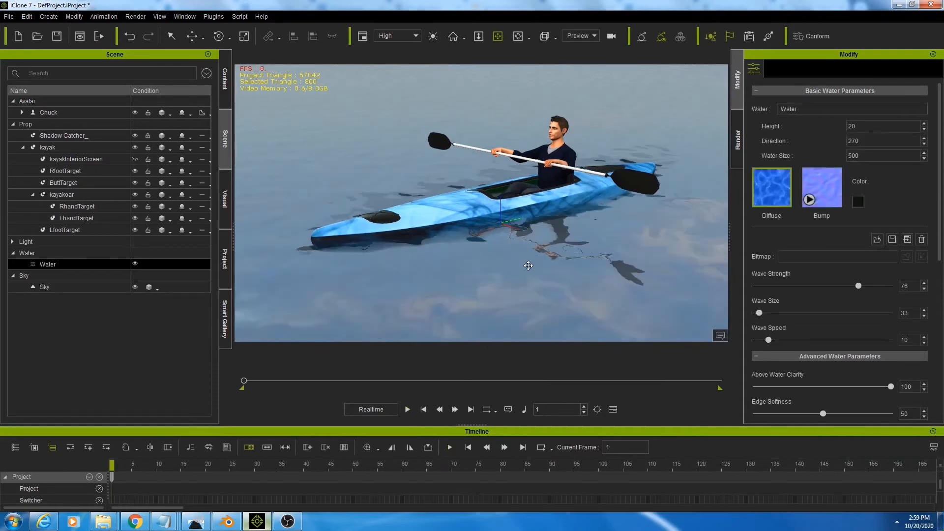
pyautogui.click(407, 410)
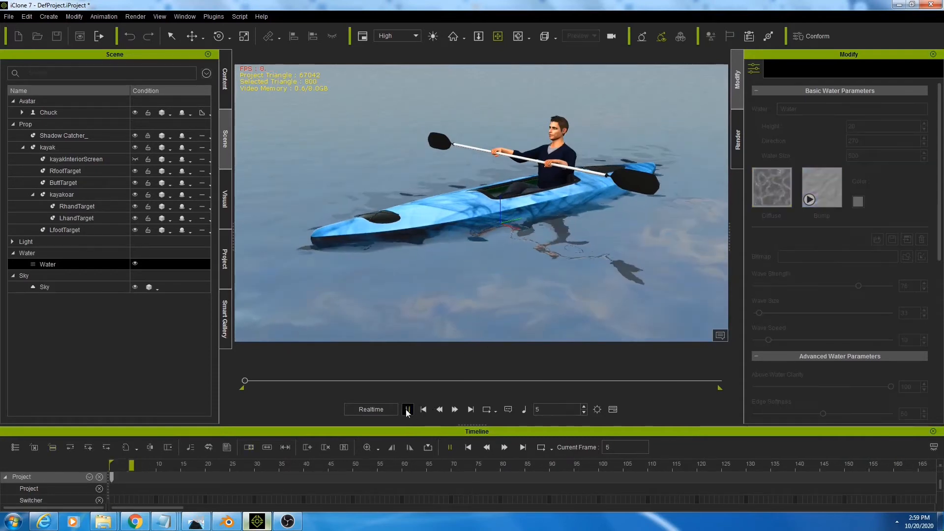
pyautogui.click(407, 410)
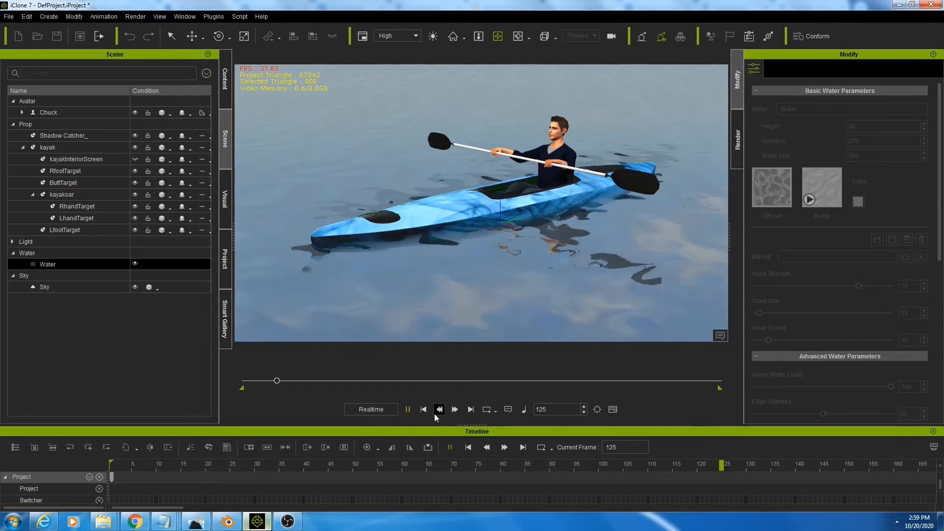
pyautogui.click(424, 410)
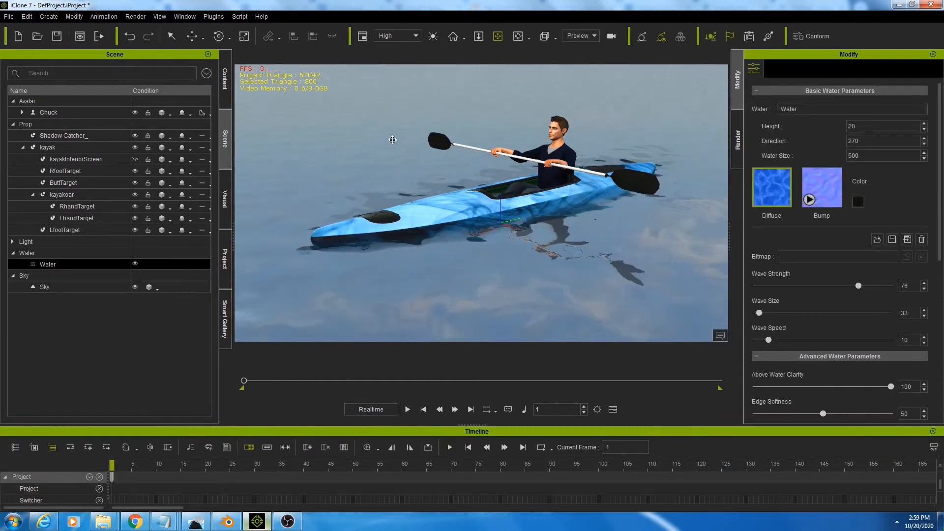
pyautogui.moveTo(396, 286)
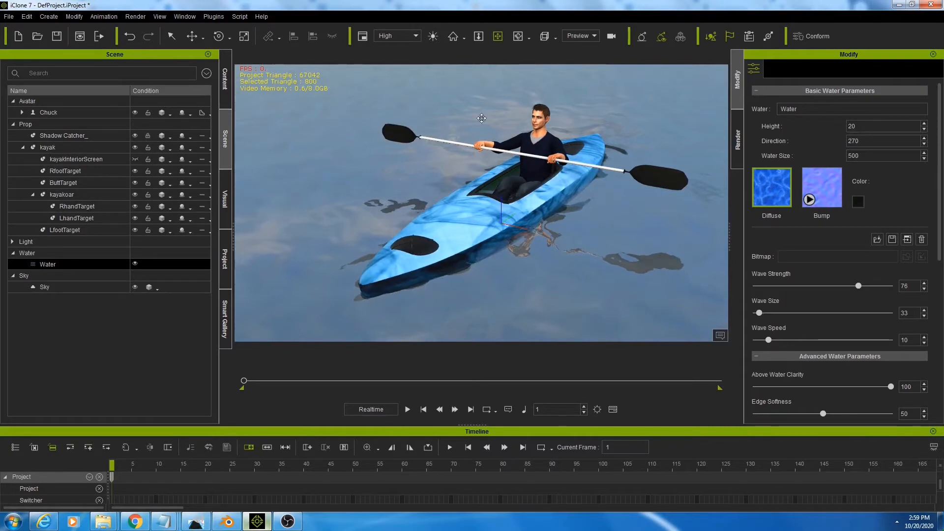
pyautogui.moveTo(512, 167)
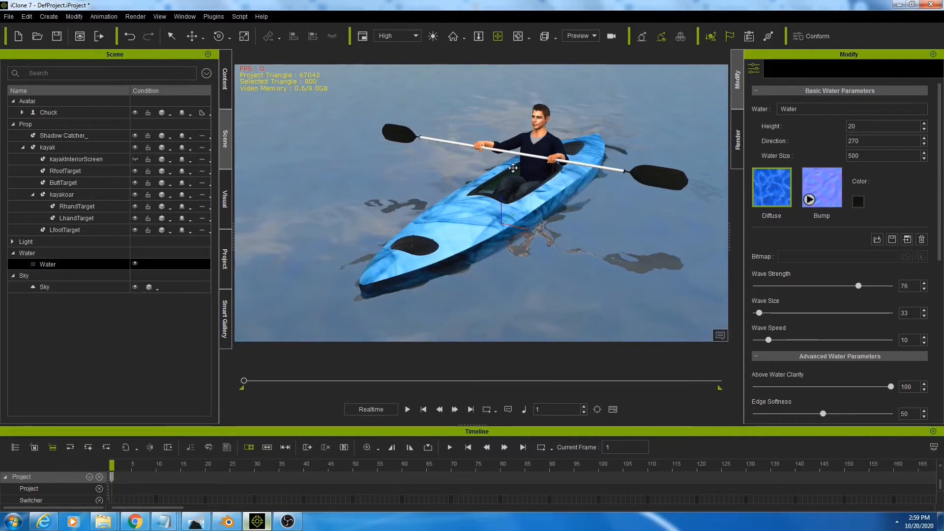
pyautogui.click(62, 193)
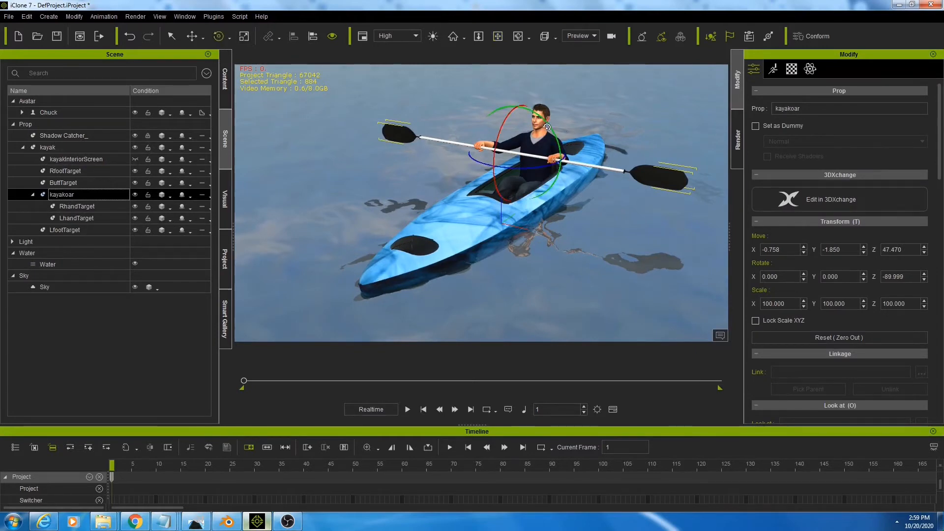
pyautogui.moveTo(545, 126); pyautogui.dragTo(539, 119)
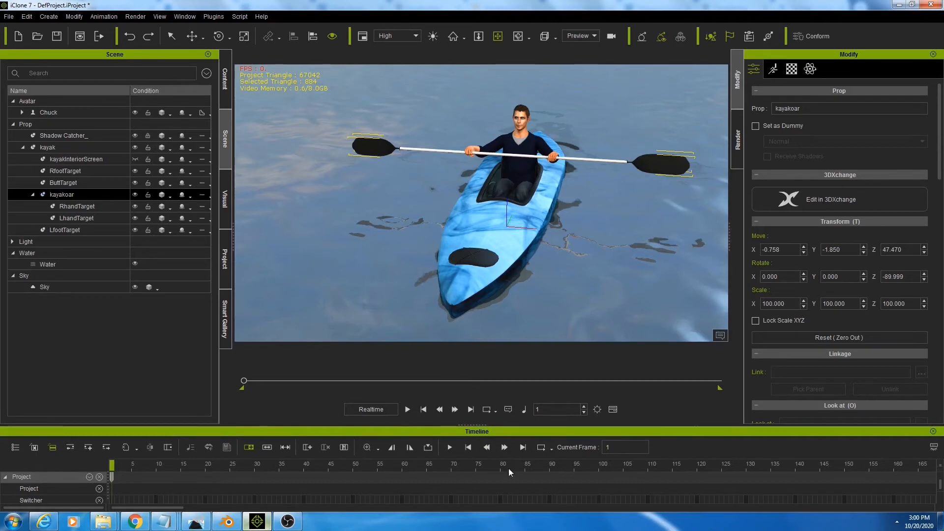
pyautogui.moveTo(563, 438)
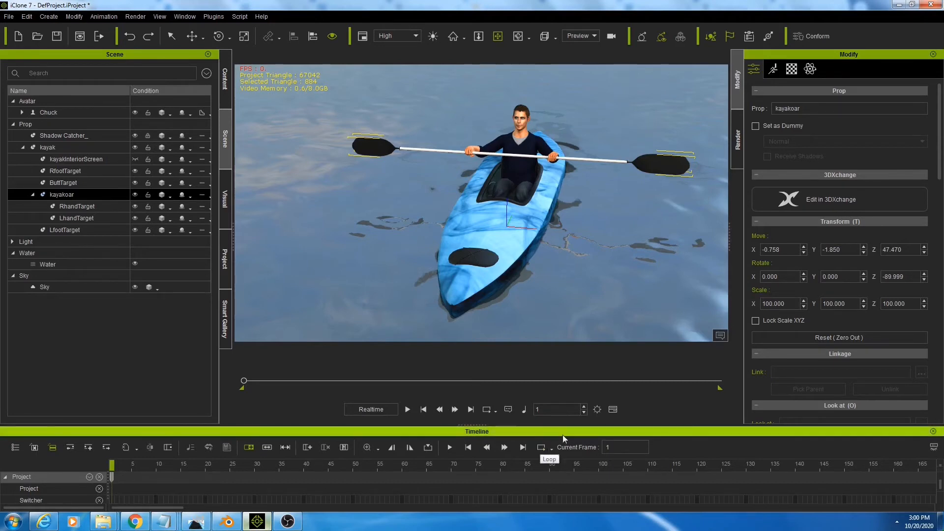
pyautogui.moveTo(400, 468)
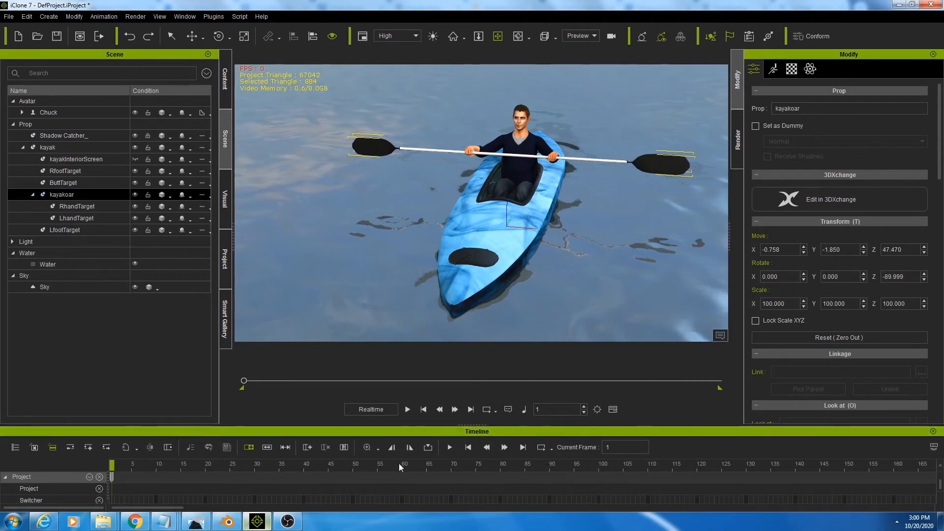
pyautogui.moveTo(195, 462)
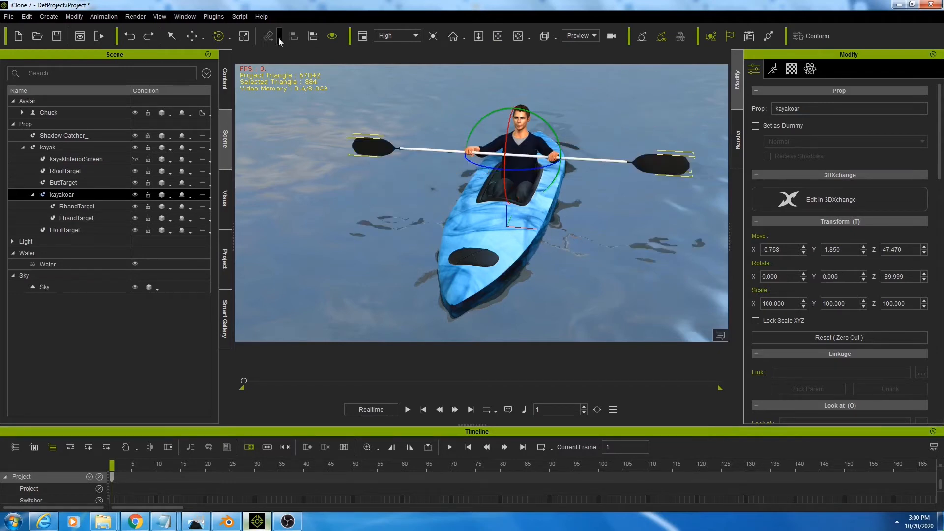
# - Switch to Parent Rotate and tilt kayakoar diagonally, one blade raised high
pyautogui.click(230, 36)
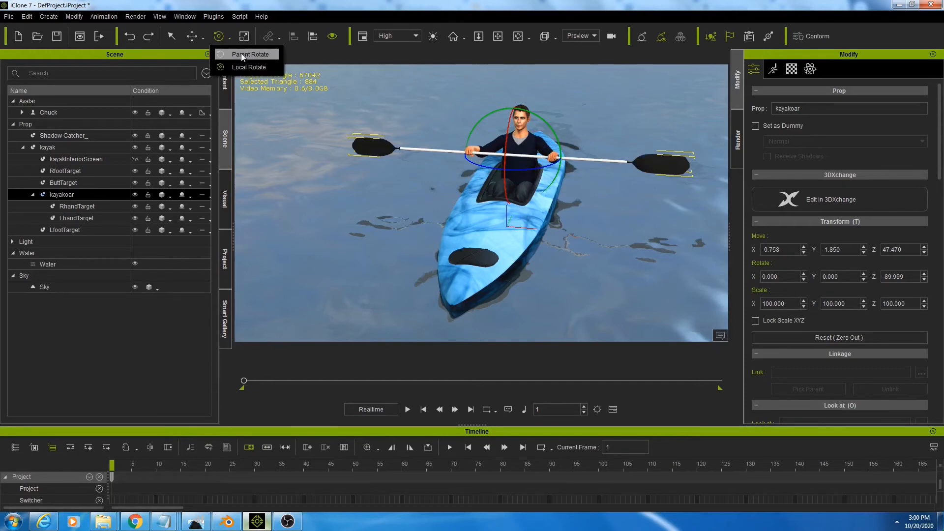
pyautogui.click(249, 54)
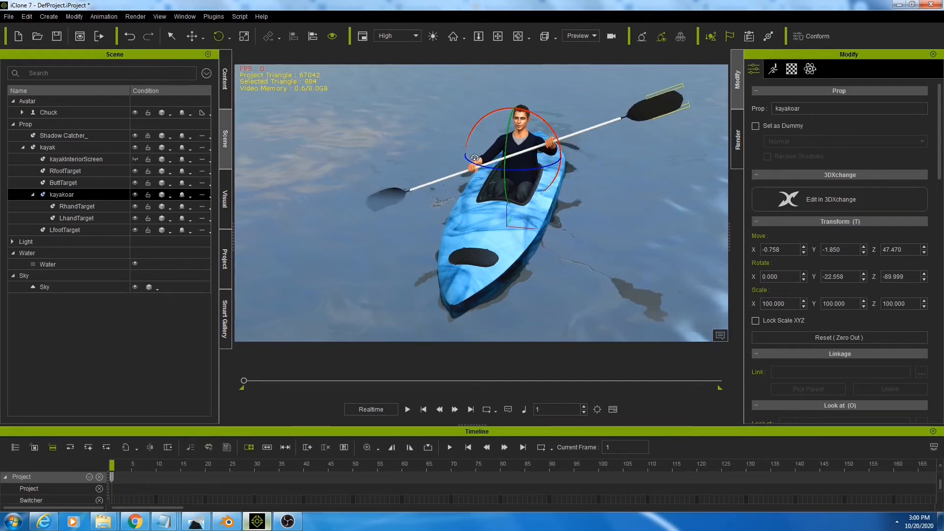
pyautogui.moveTo(476, 158); pyautogui.dragTo(488, 163)
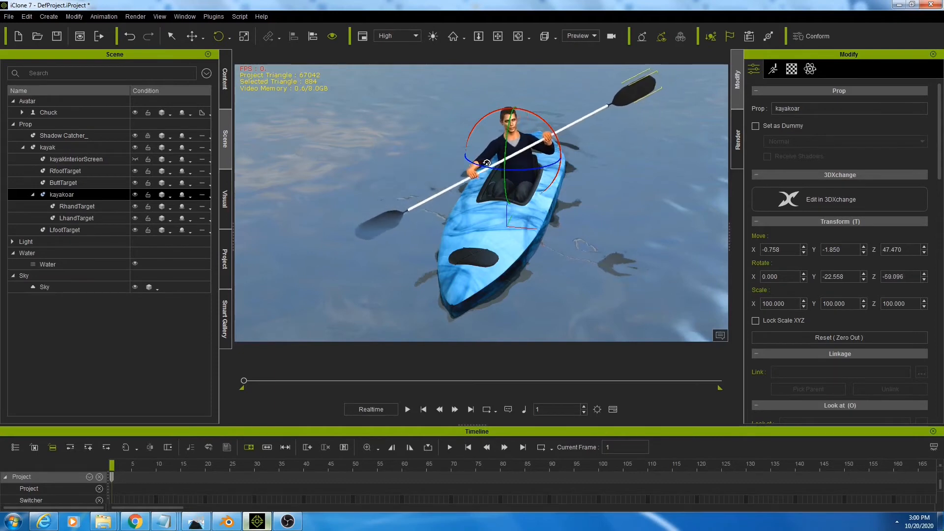
pyautogui.moveTo(426, 209)
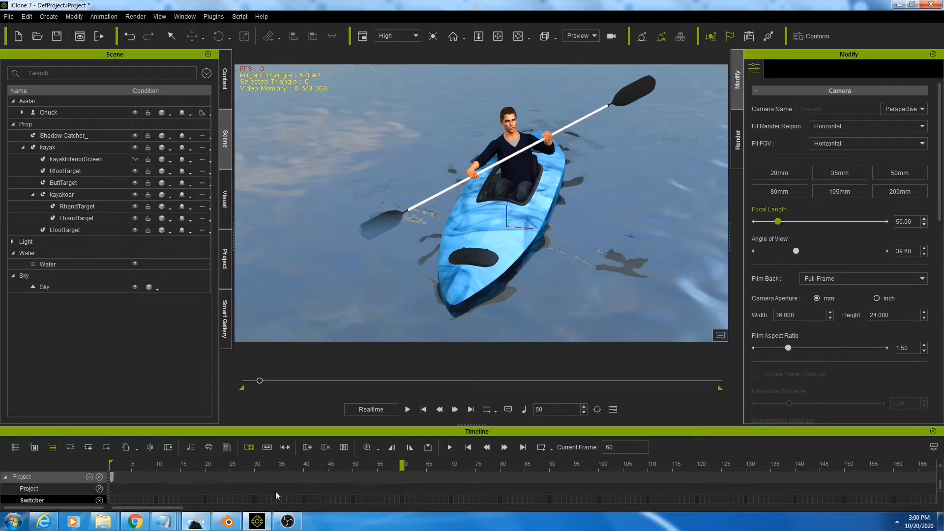
# - Rotate the kayak oar into alternating stroke positions at frames 60, 100 and 160
pyautogui.click(62, 194)
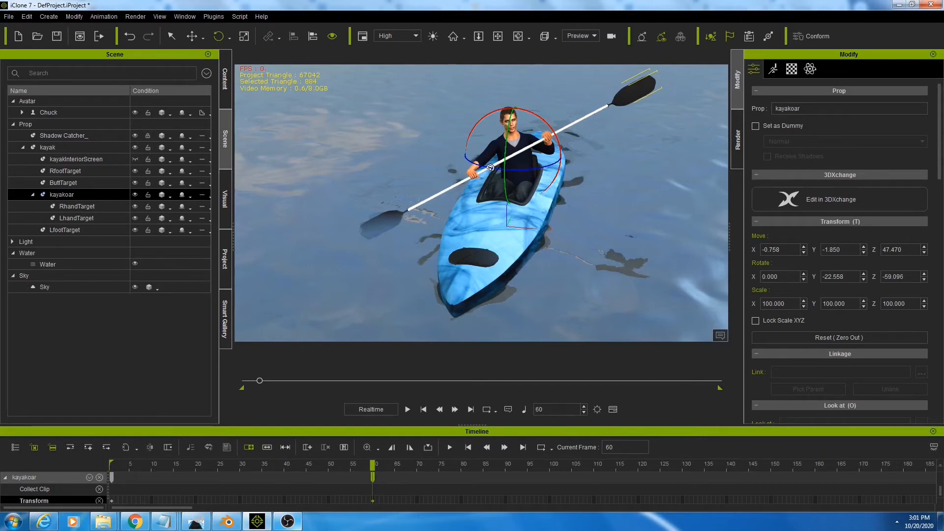
pyautogui.moveTo(490, 168); pyautogui.dragTo(464, 166)
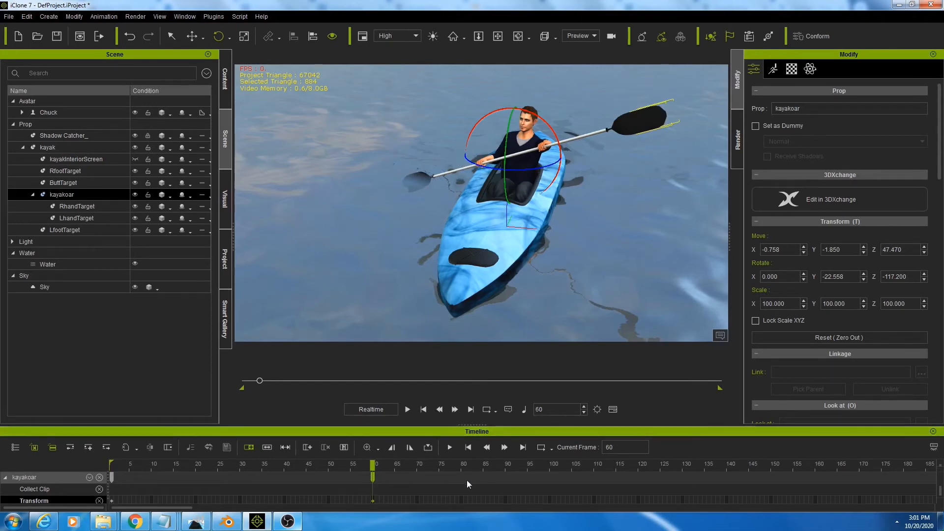
pyautogui.moveTo(380, 480)
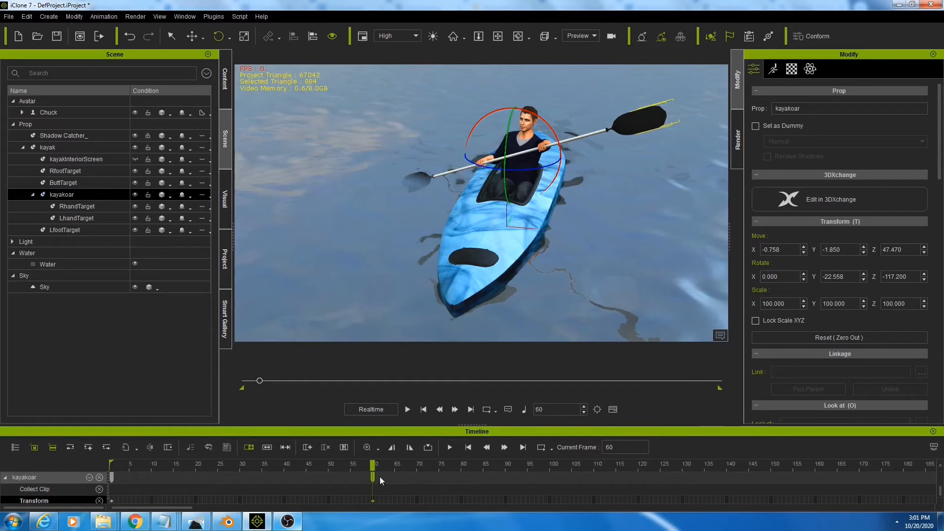
pyautogui.moveTo(550, 503)
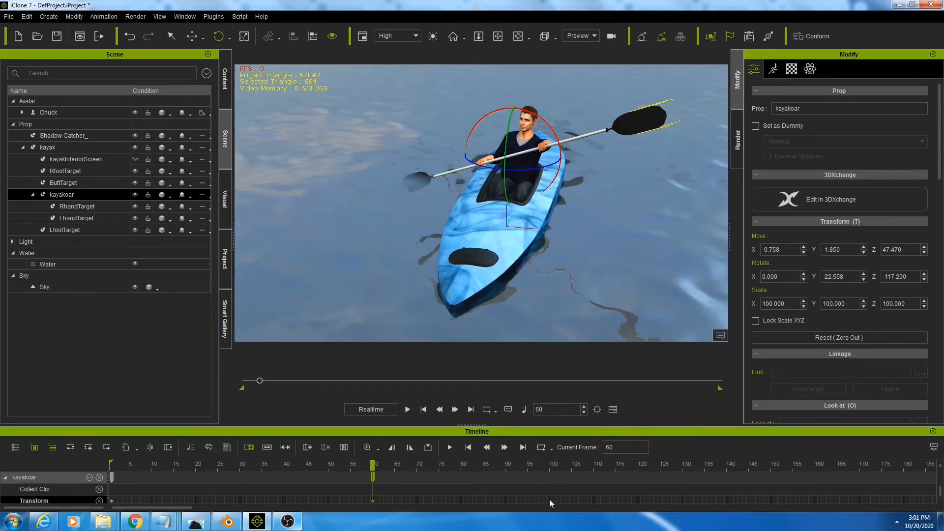
pyautogui.click(550, 475)
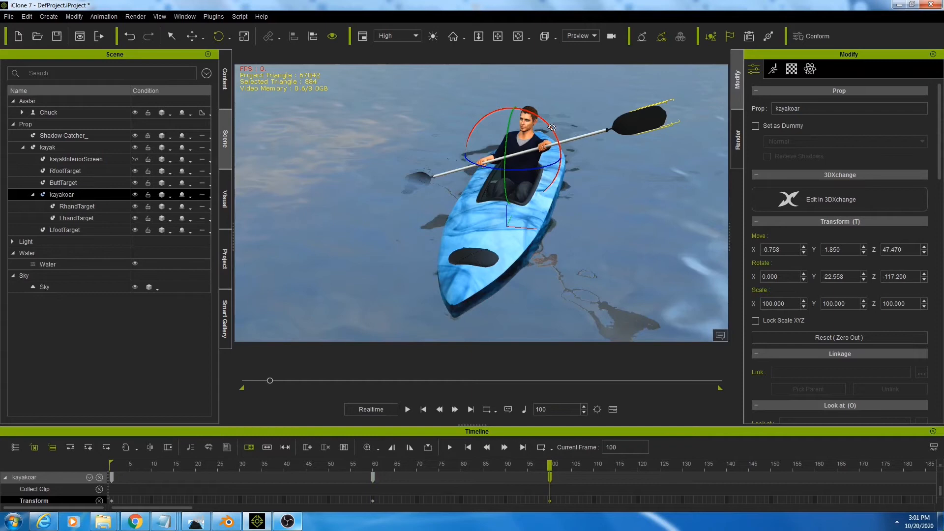
pyautogui.moveTo(551, 127); pyautogui.dragTo(557, 155)
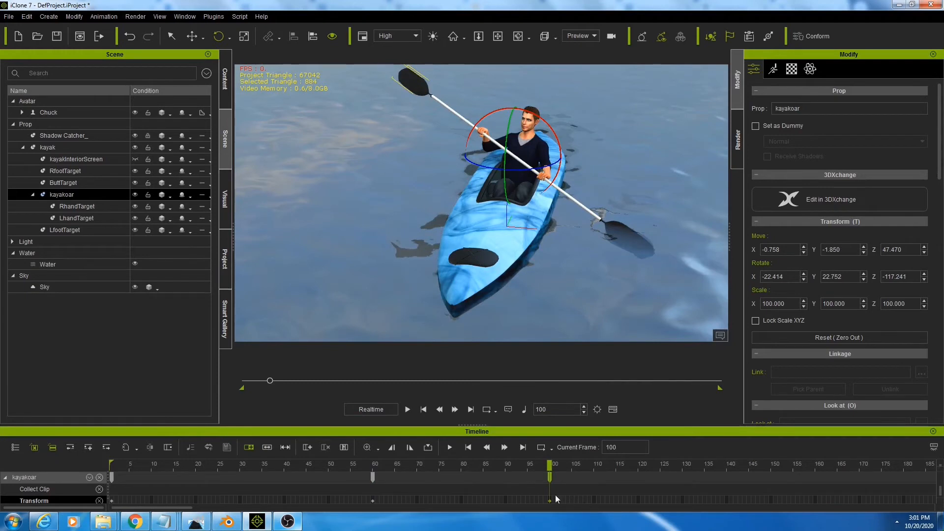
pyautogui.moveTo(748, 501)
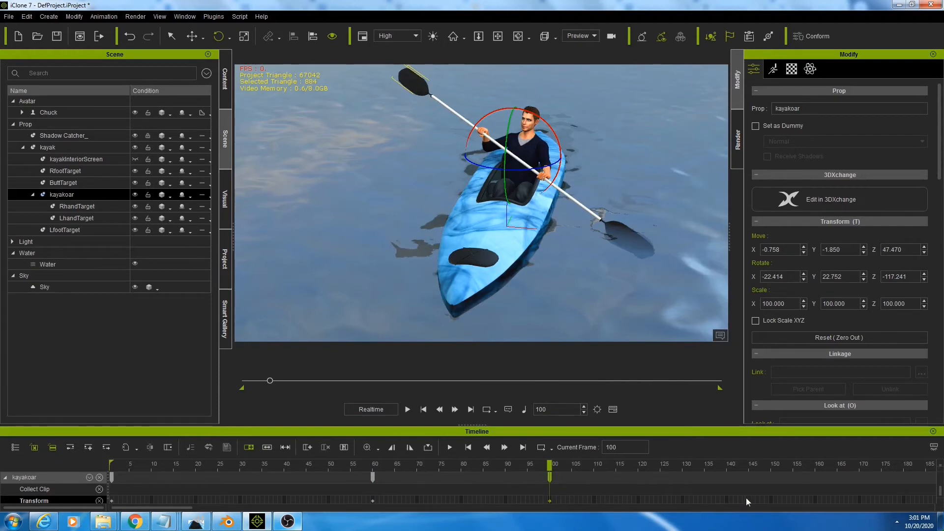
pyautogui.click(815, 464)
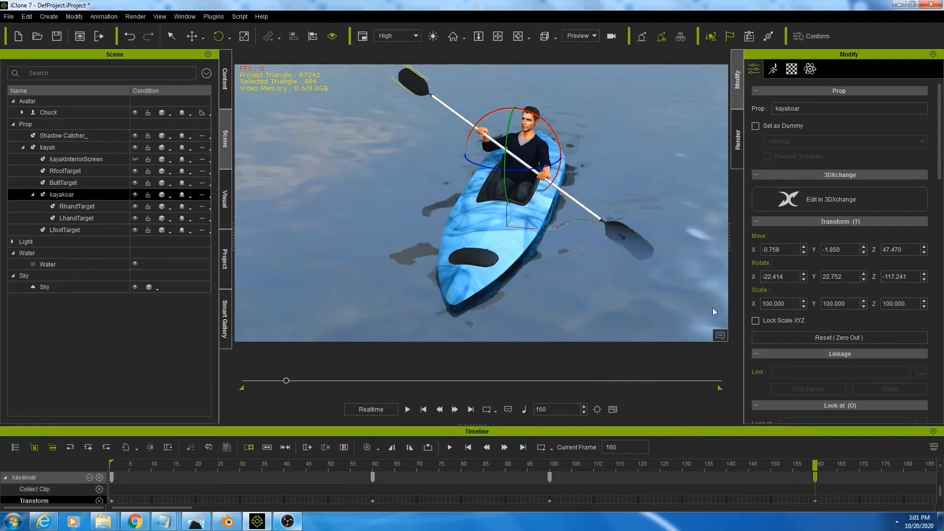
pyautogui.moveTo(545, 169); pyautogui.dragTo(551, 168)
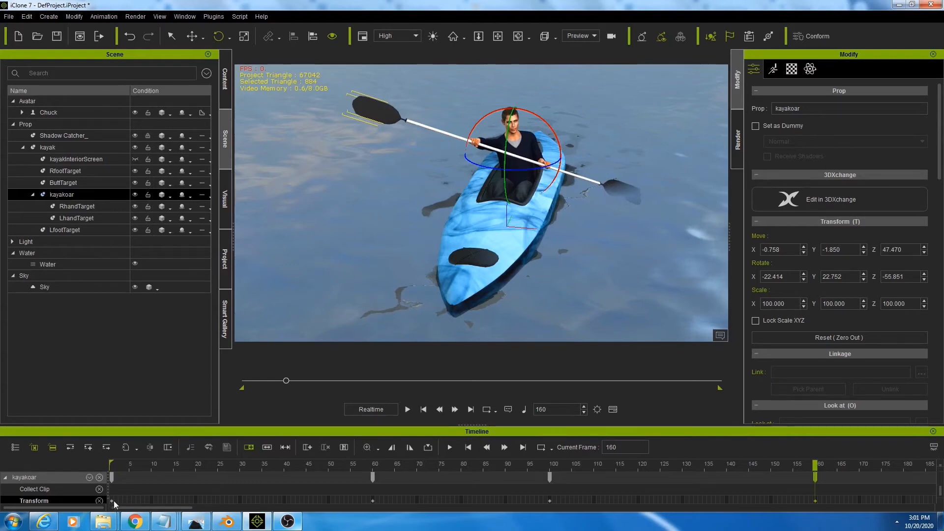
pyautogui.moveTo(112, 505)
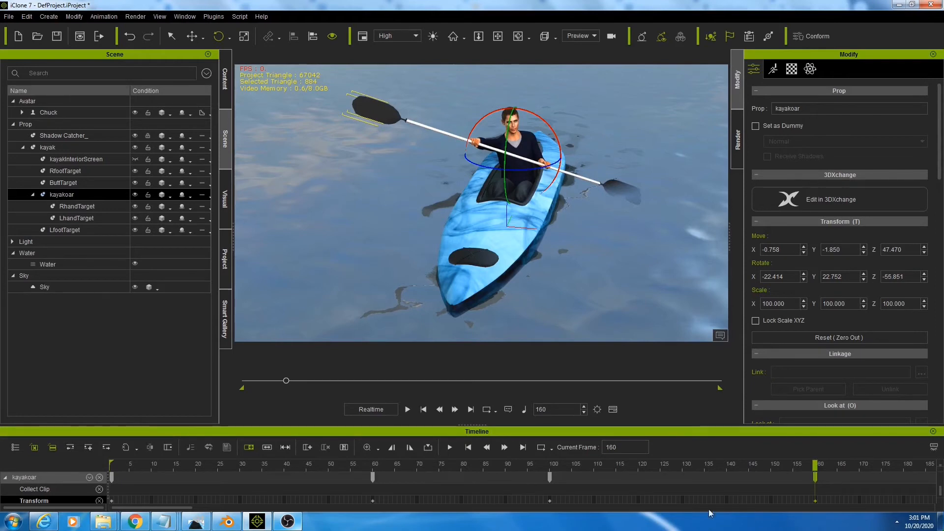
pyautogui.moveTo(112, 503)
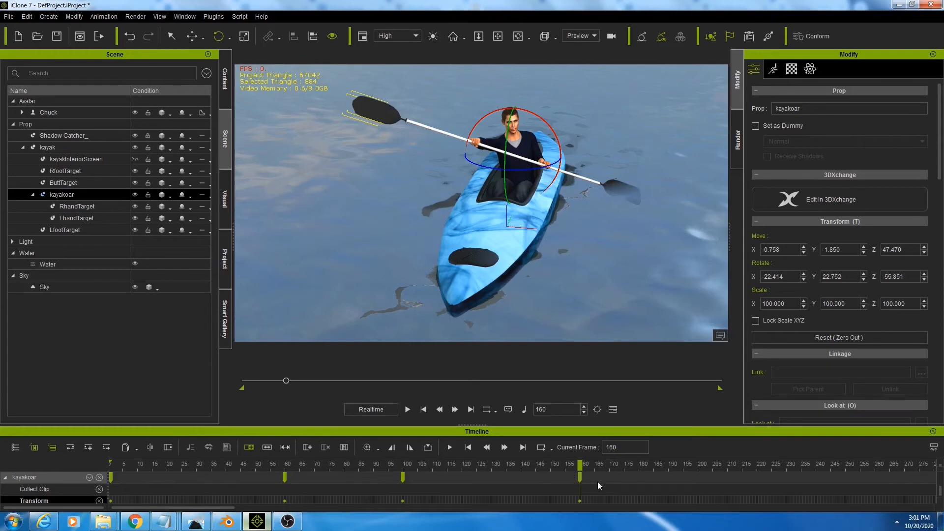
pyautogui.moveTo(584, 480)
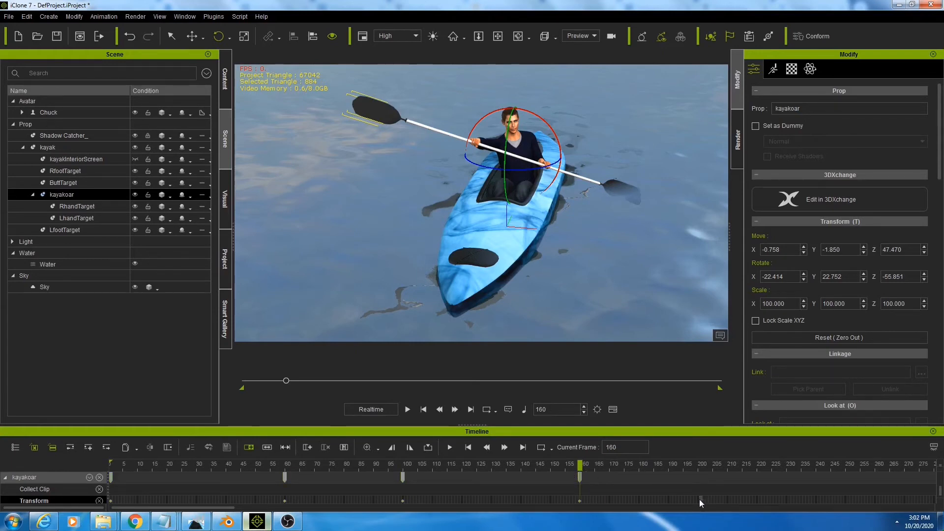
# - Paste the oar's stroke keys further along, extending the paddling cycle to about frame 360
pyautogui.click(700, 463)
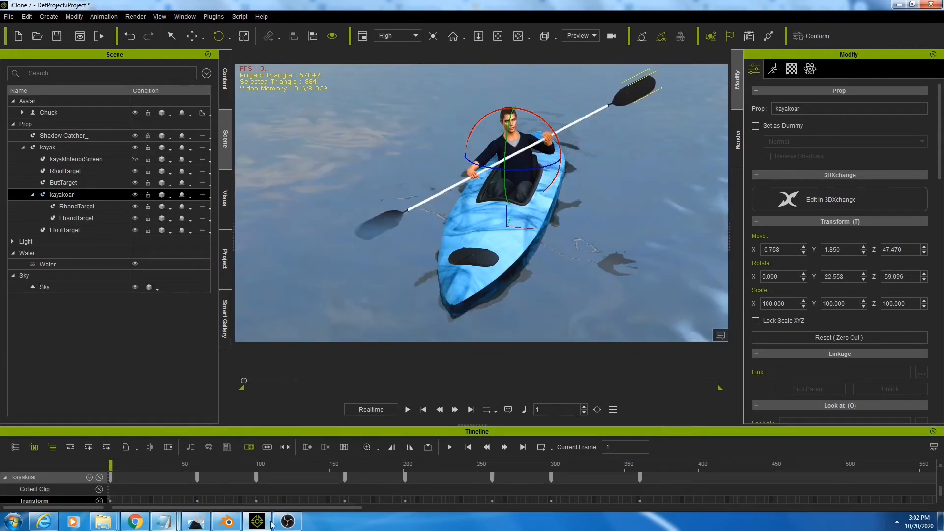
# - Play back the oar stroke animation, then stop it
pyautogui.click(407, 410)
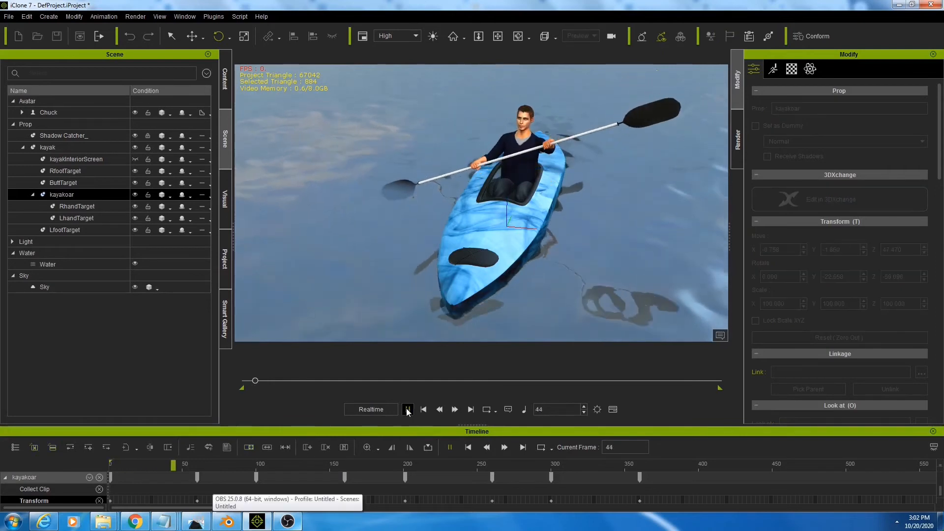
pyautogui.click(407, 410)
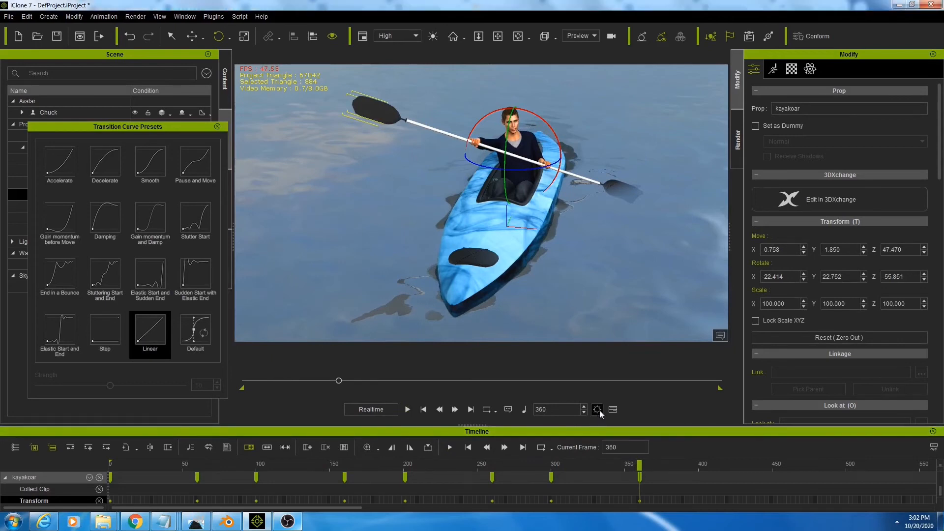
# - Close the Transition Curve Presets and switch the project Time Unit from frames to Time
pyautogui.click(597, 410)
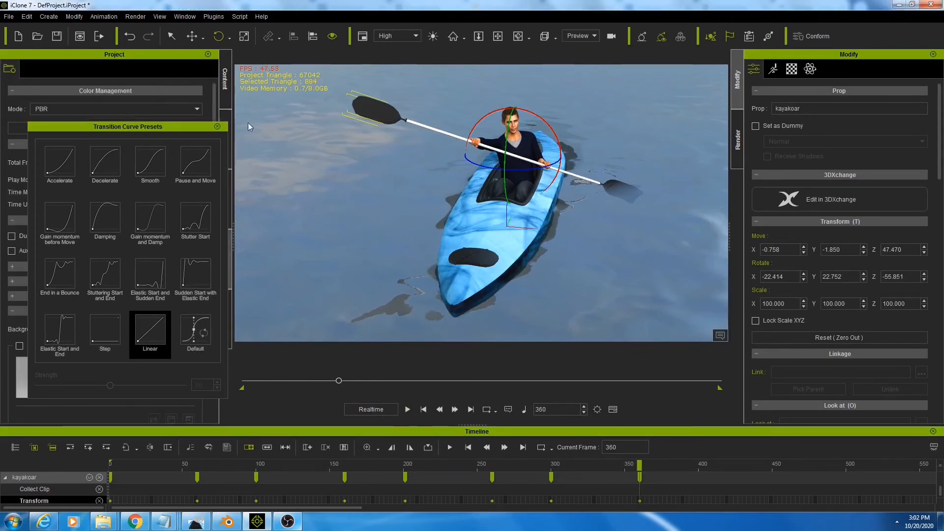
pyautogui.click(217, 127)
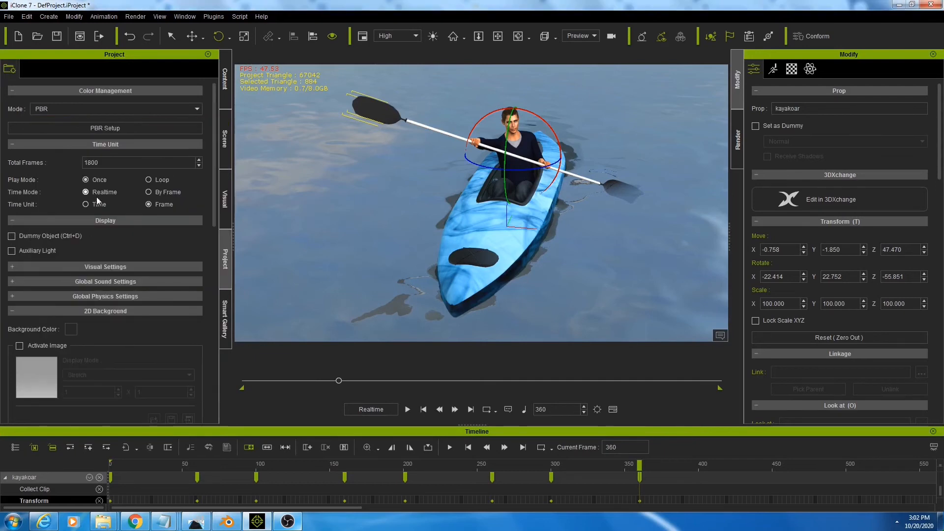
pyautogui.click(86, 204)
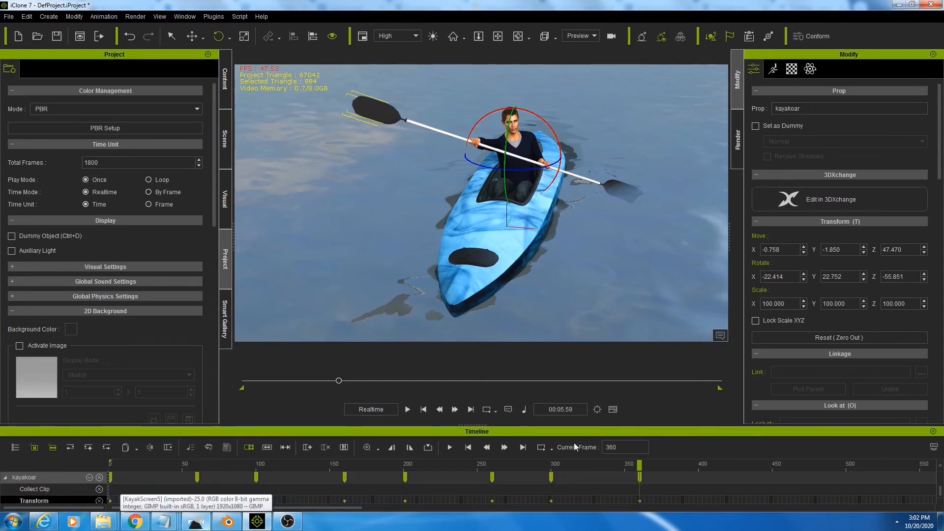
pyautogui.moveTo(716, 509)
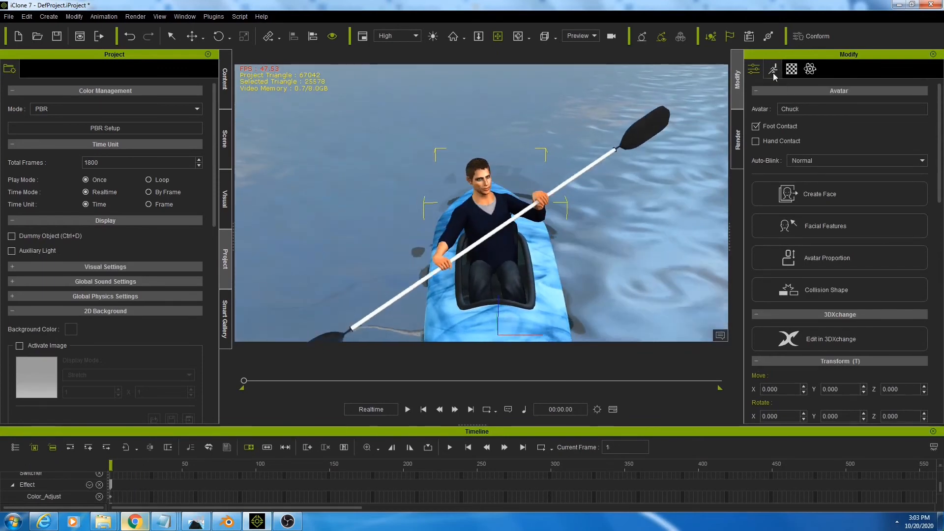
# - Bring up Chuck's Motion tools in the Modify panel and launch Direct Puppet
pyautogui.click(773, 69)
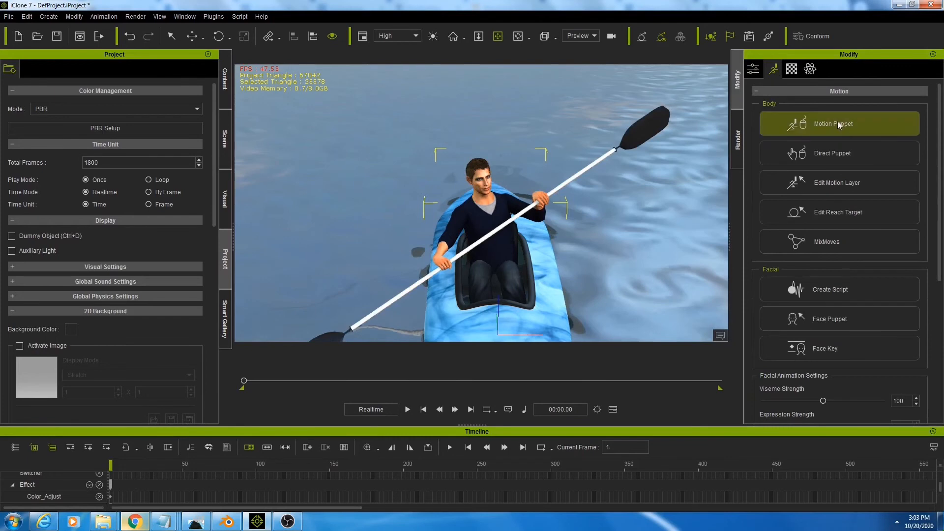
pyautogui.click(832, 123)
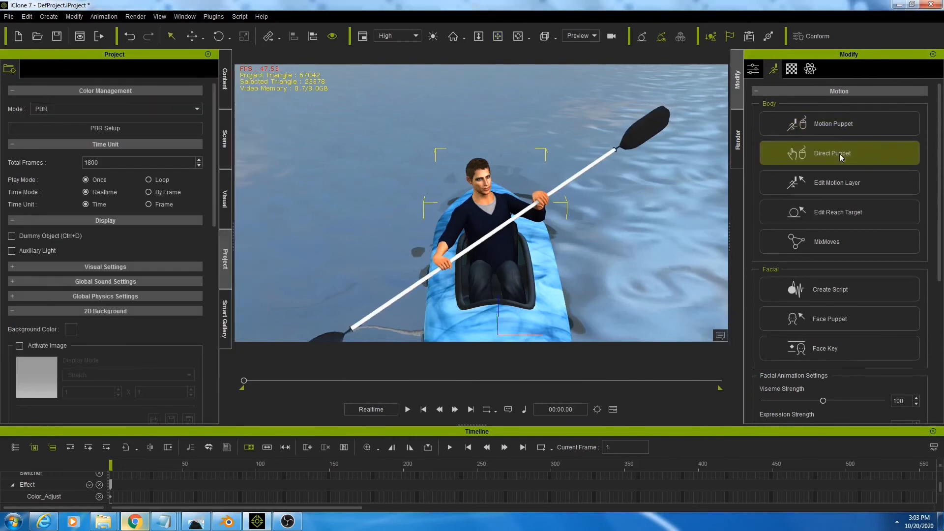
pyautogui.click(833, 153)
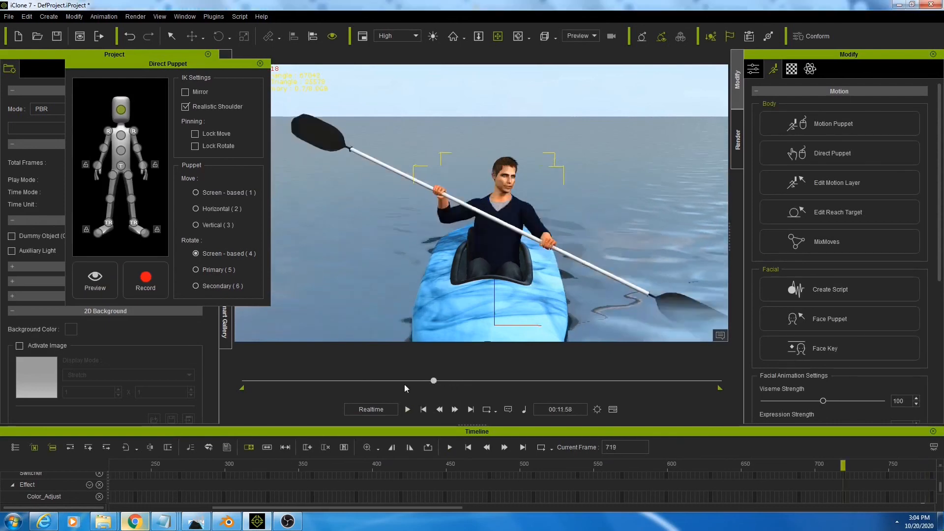
# - Scrub the playback slider to preview the rowing, return toward the start, and close Direct Puppet
pyautogui.moveTo(433, 381); pyautogui.dragTo(335, 380)
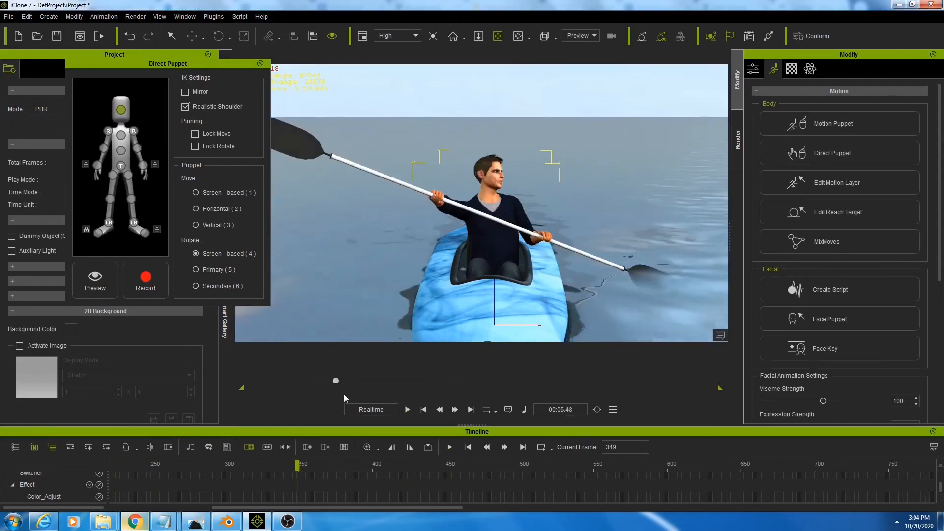
pyautogui.moveTo(335, 380); pyautogui.dragTo(424, 380)
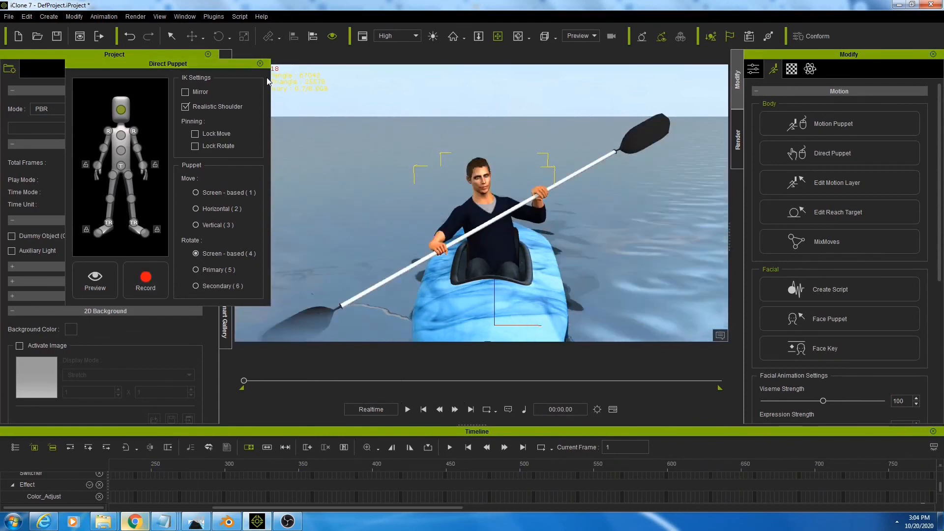
pyautogui.click(260, 63)
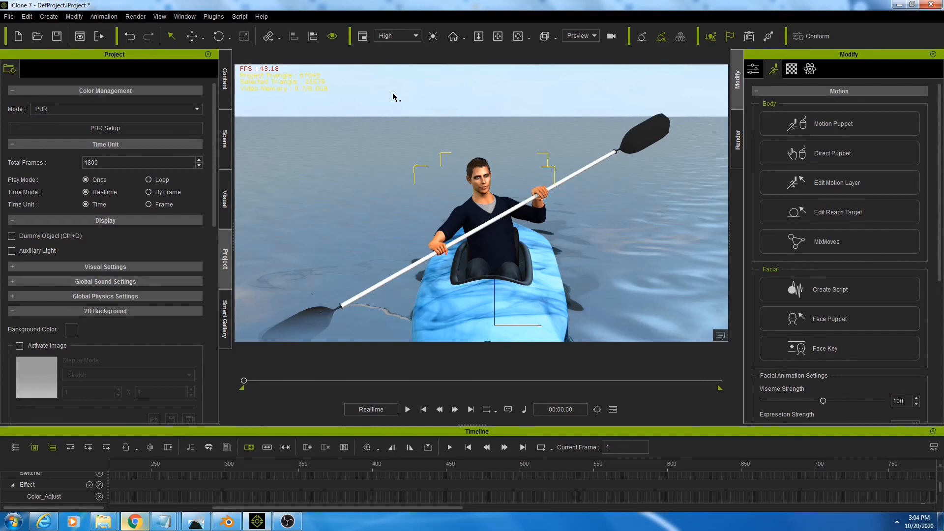
pyautogui.moveTo(450, 158)
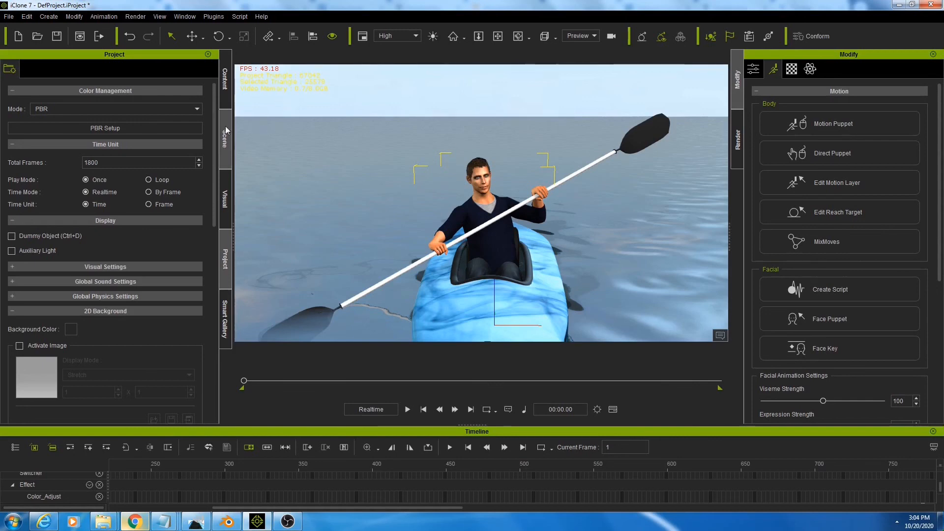
pyautogui.moveTo(226, 153)
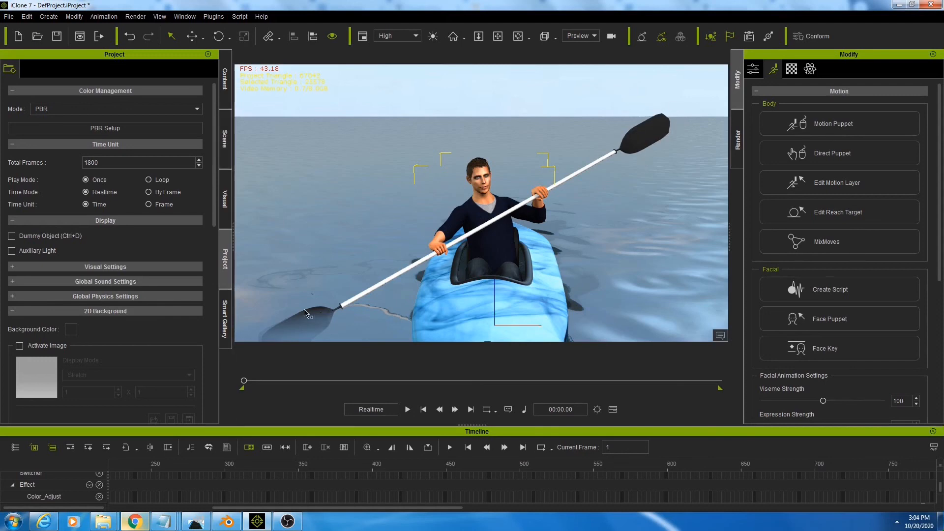
pyautogui.moveTo(646, 133)
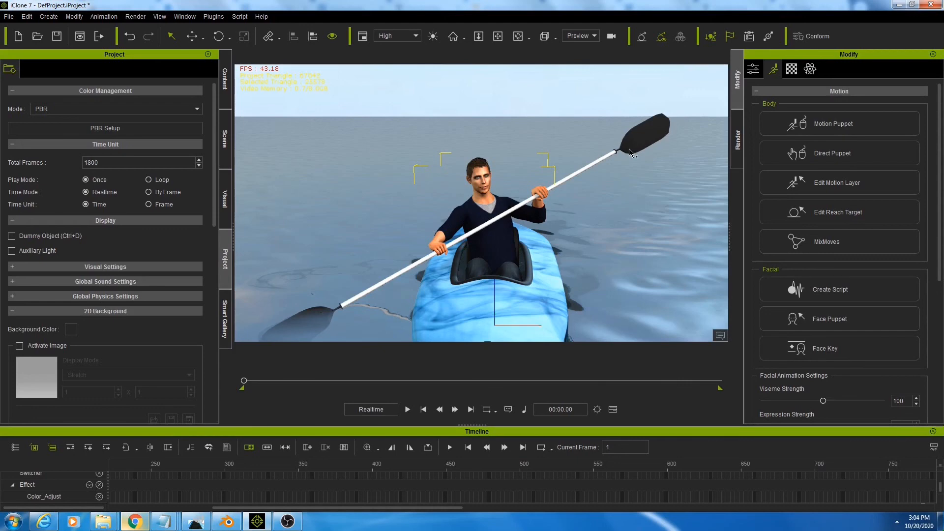
pyautogui.moveTo(671, 129)
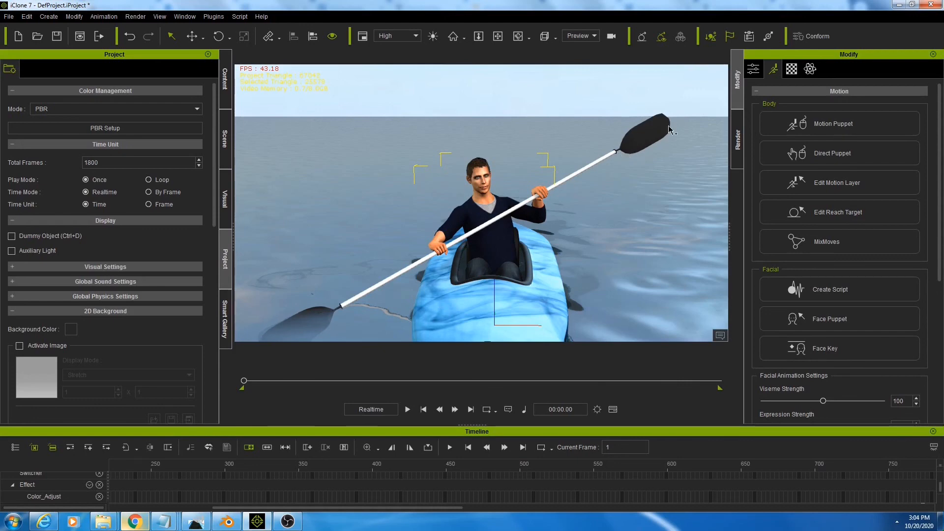
pyautogui.moveTo(410, 190)
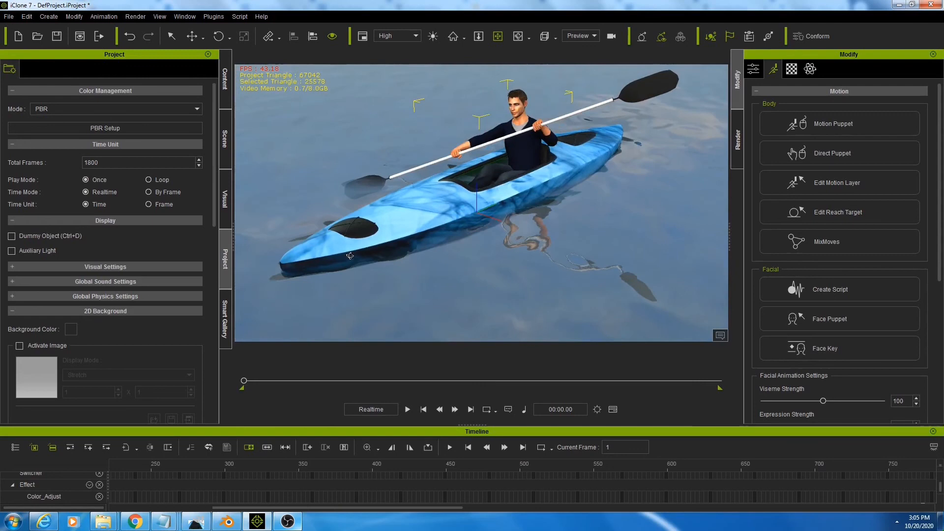
pyautogui.moveTo(311, 204)
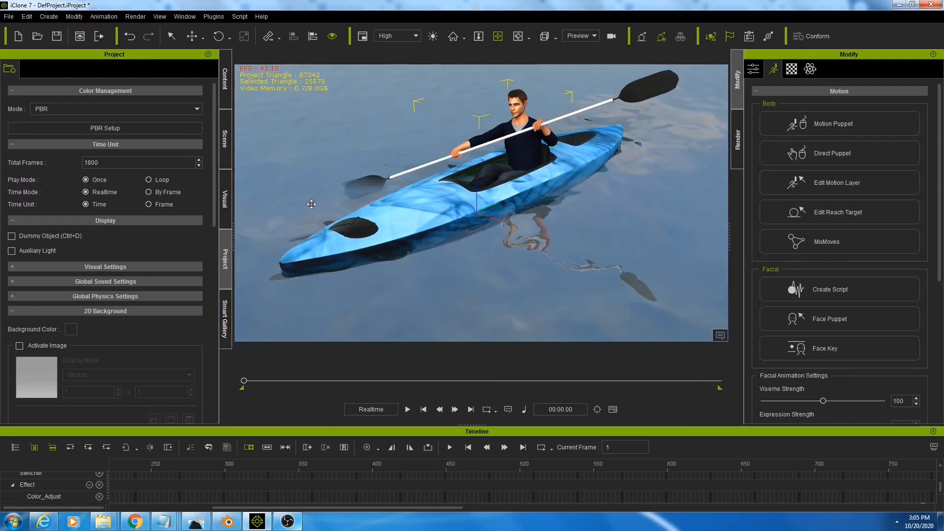